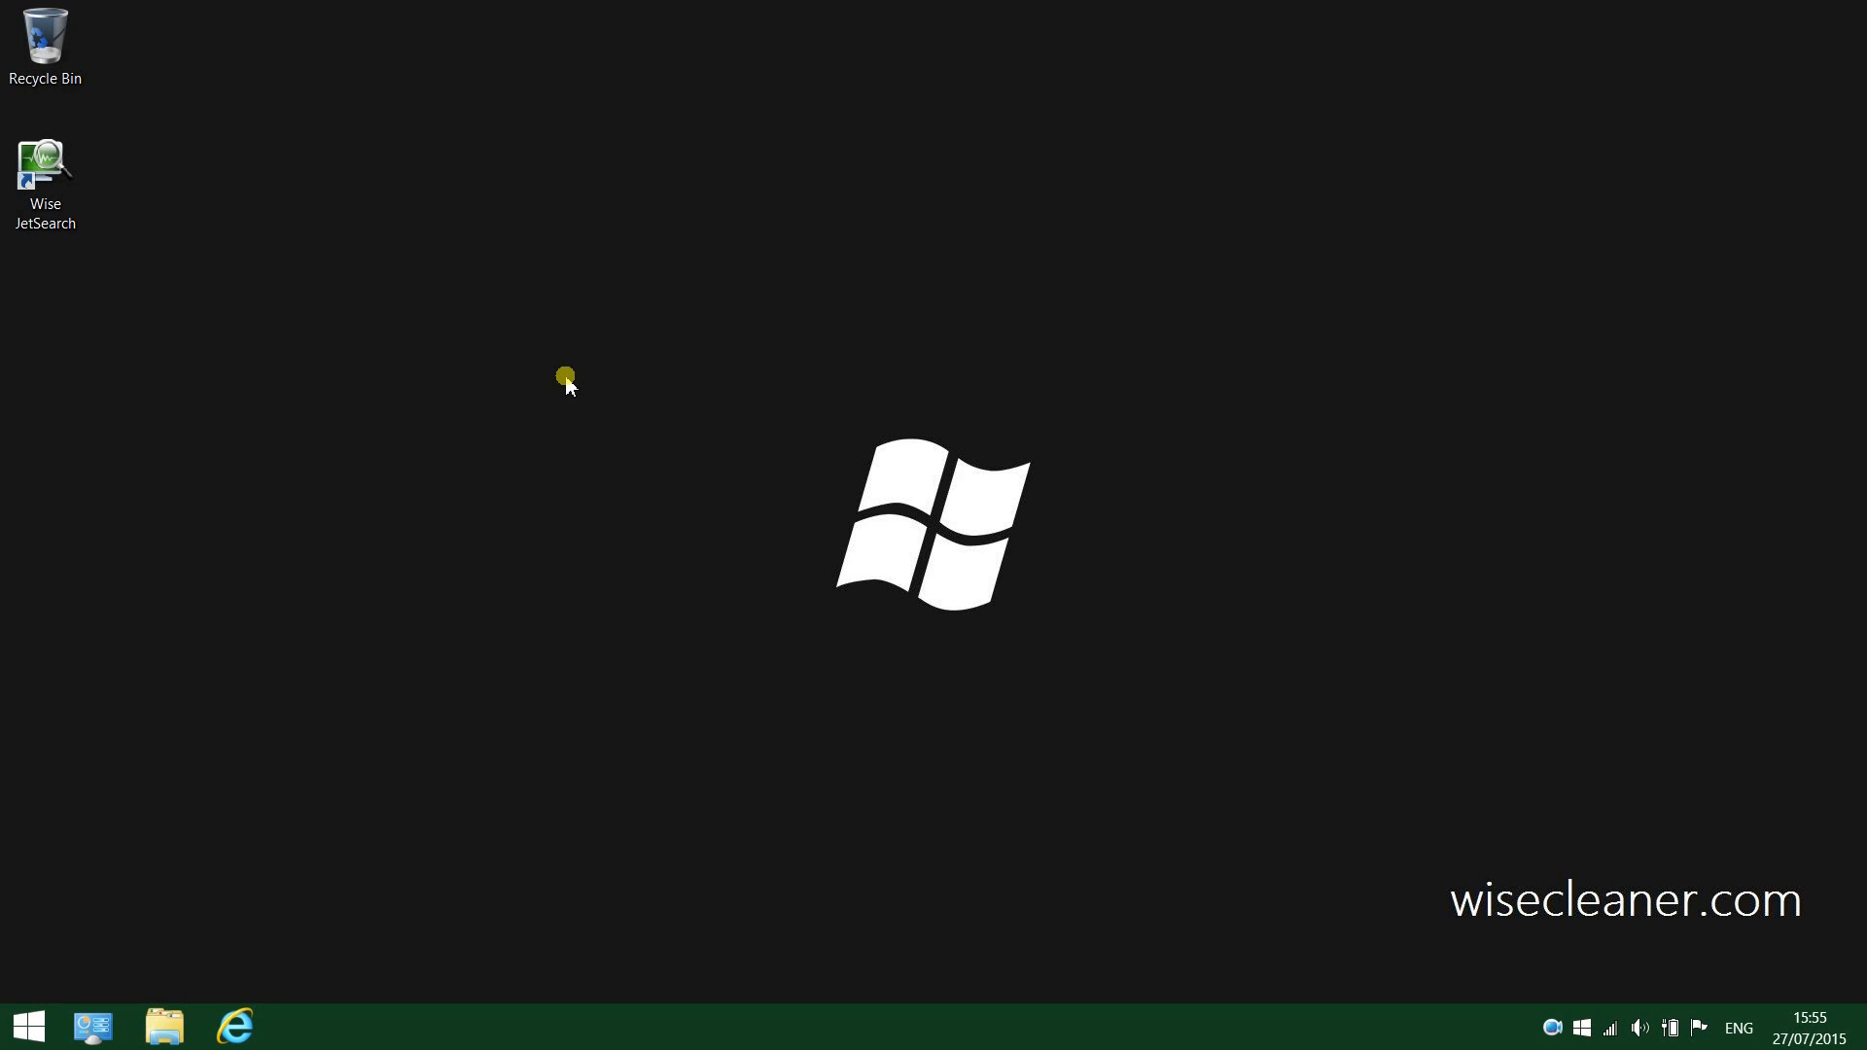
- Launch Wise JetSearch from its desktop shortcut
click(47, 164)
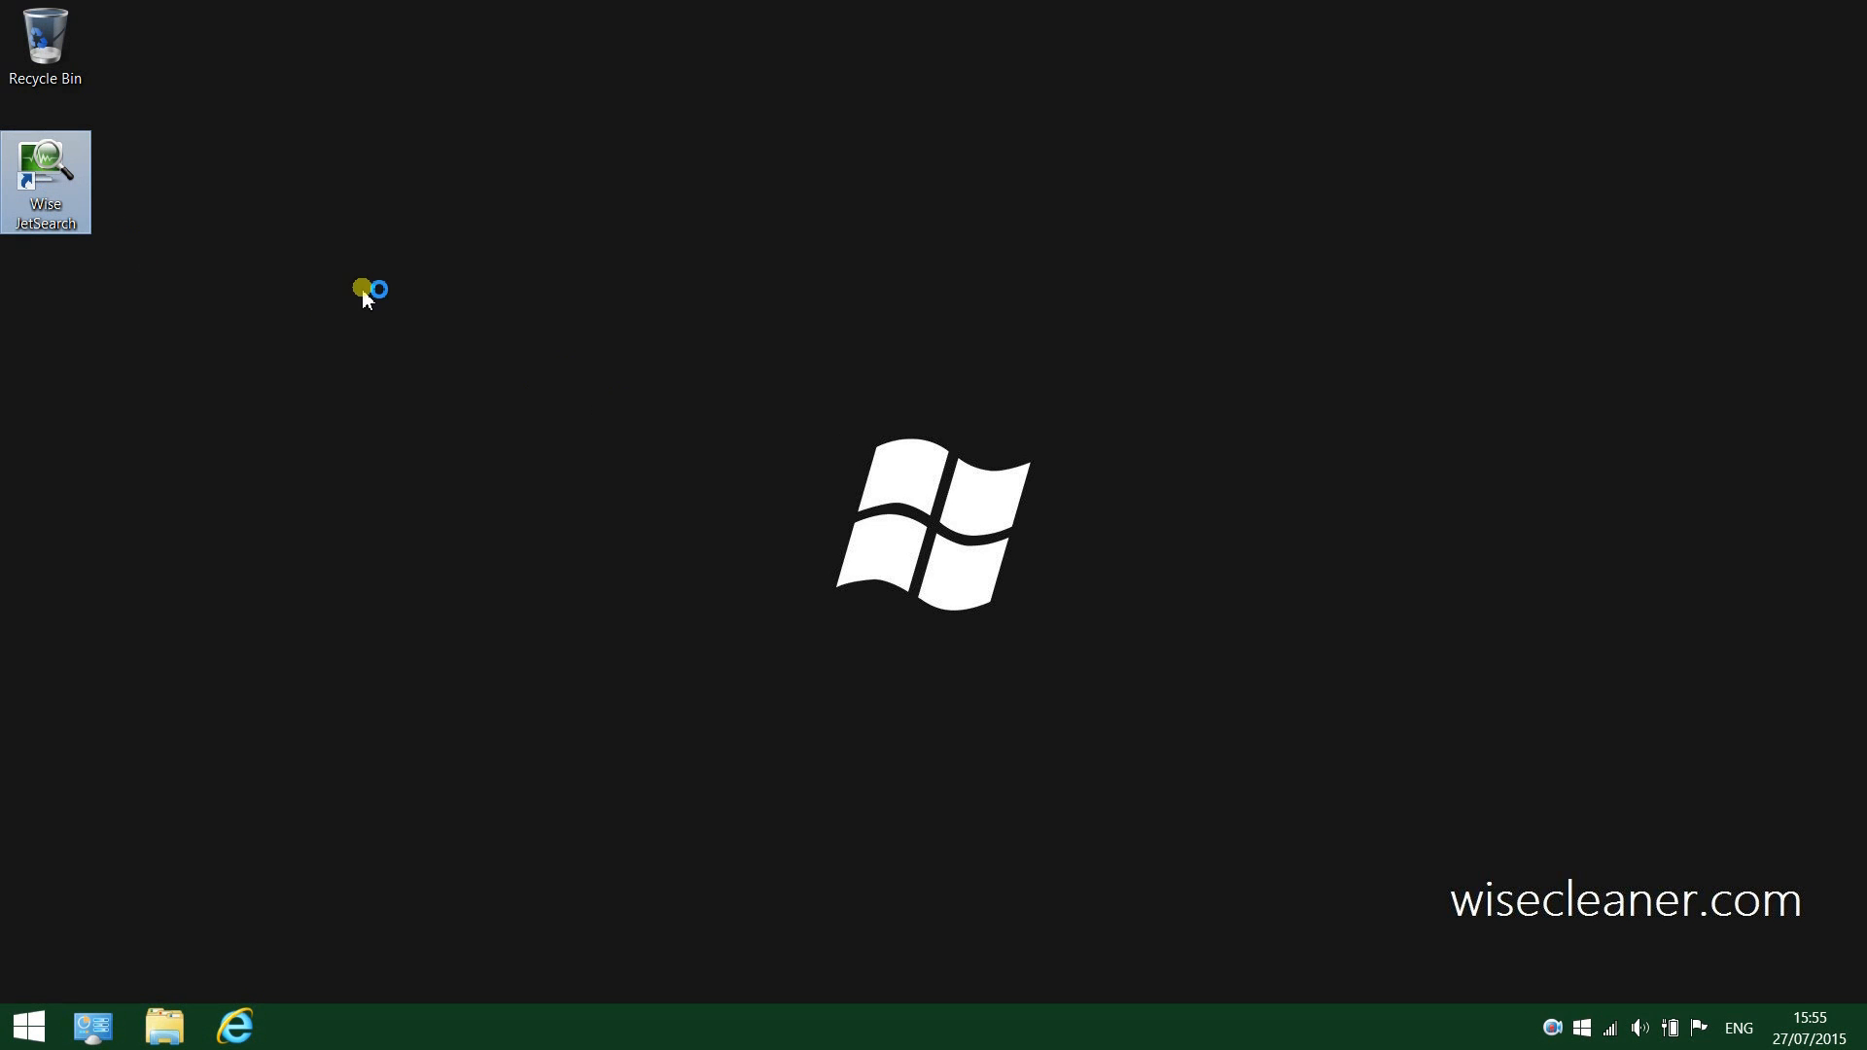
double_click(45, 159)
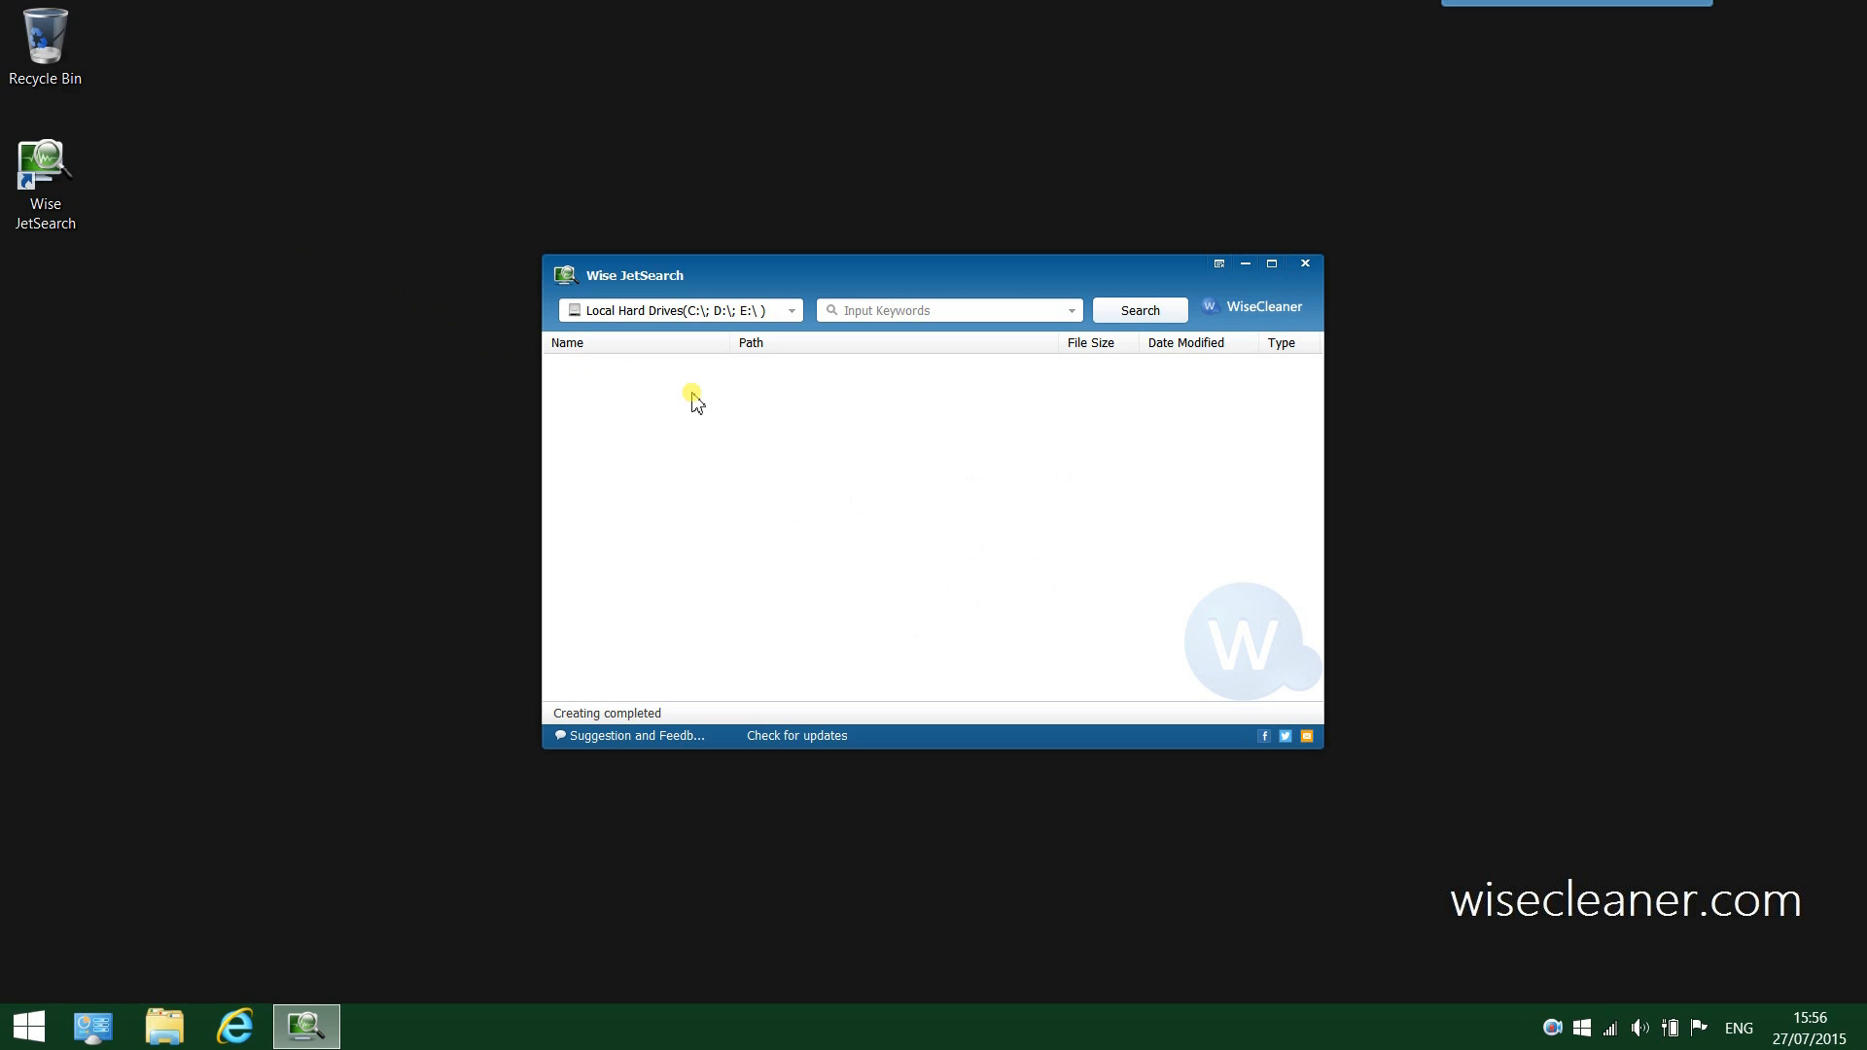
mouse_move(720, 385)
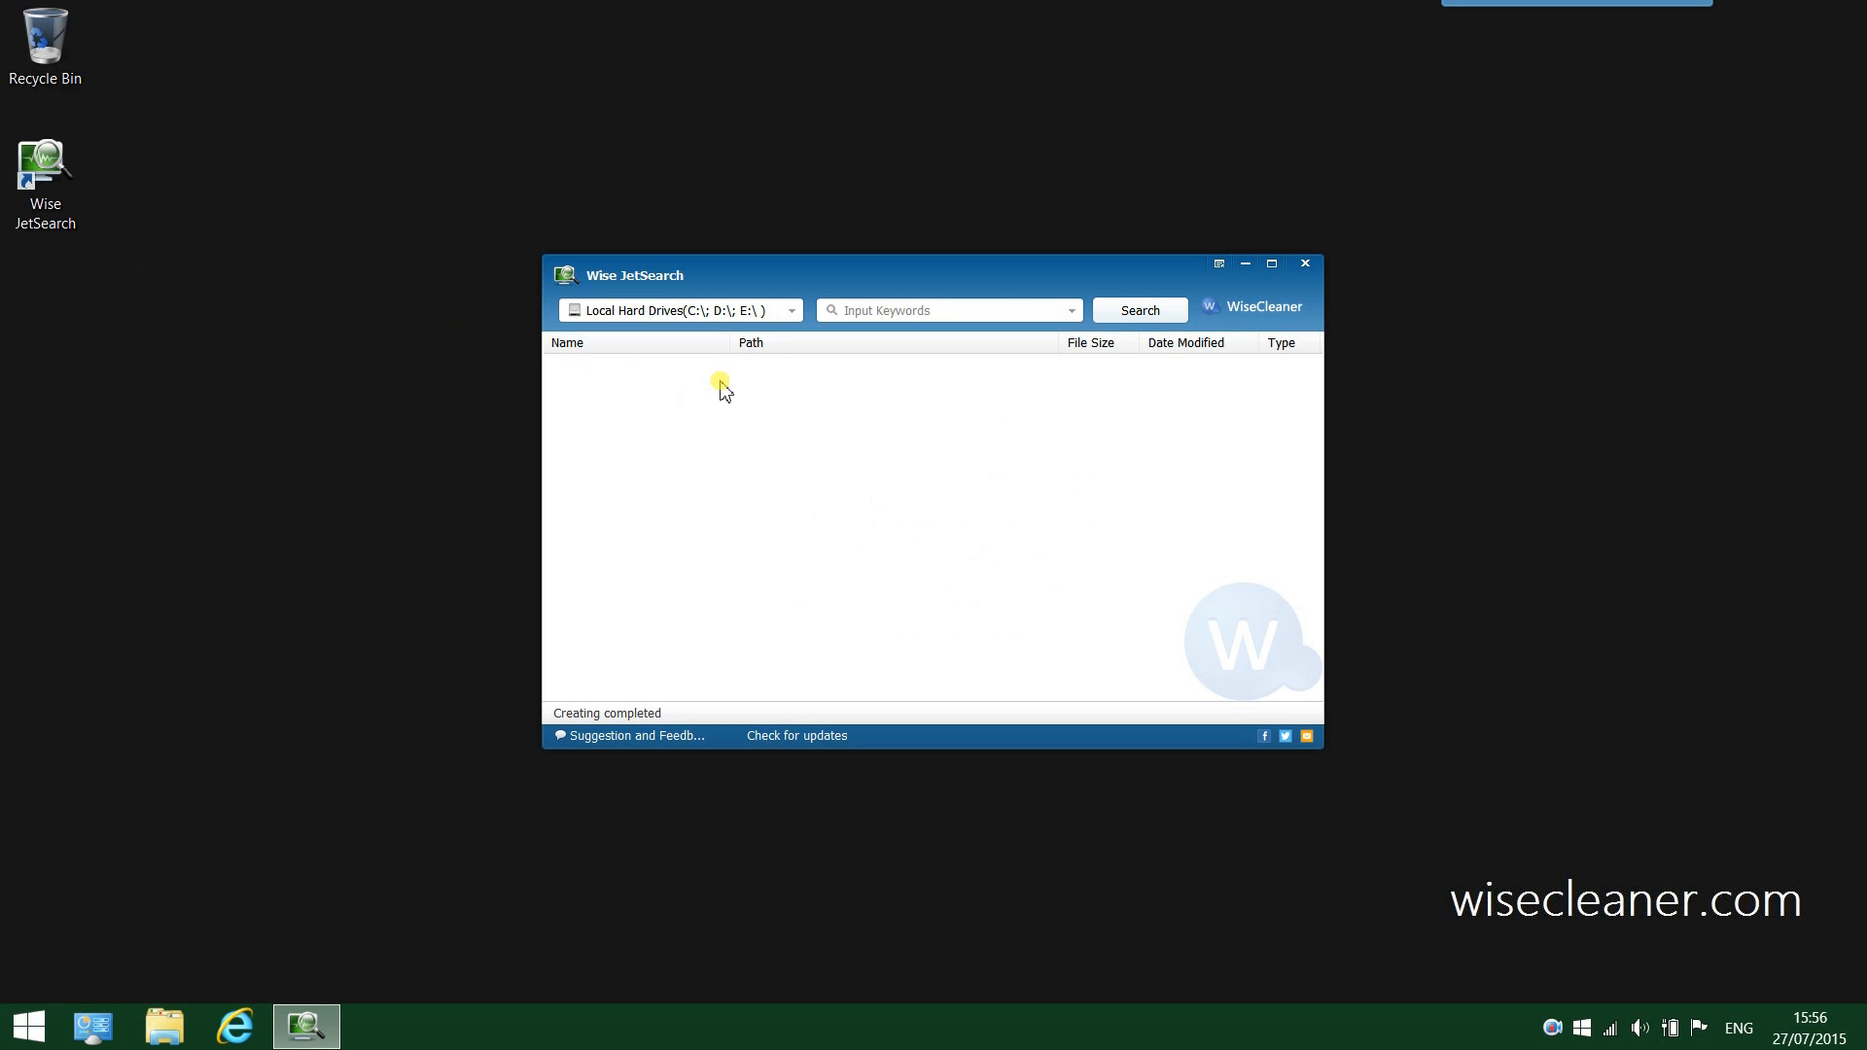
mouse_move(801, 428)
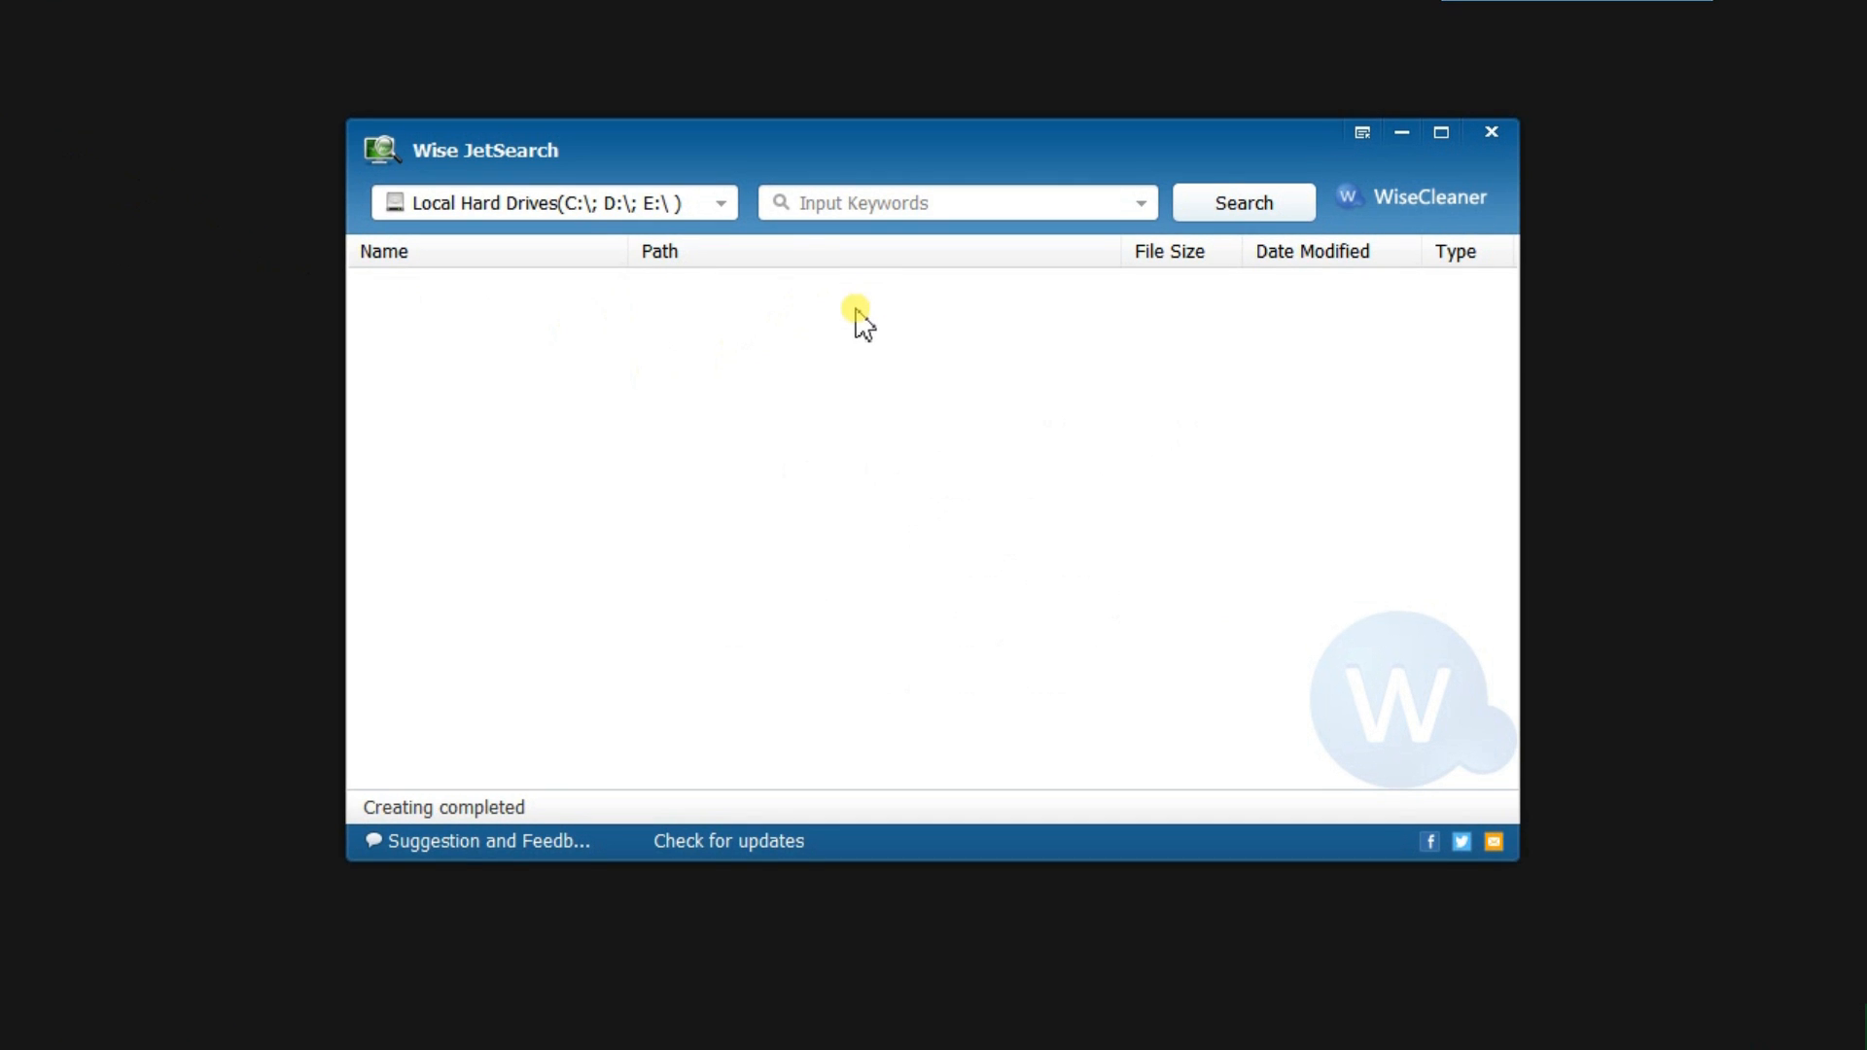
mouse_move(751, 282)
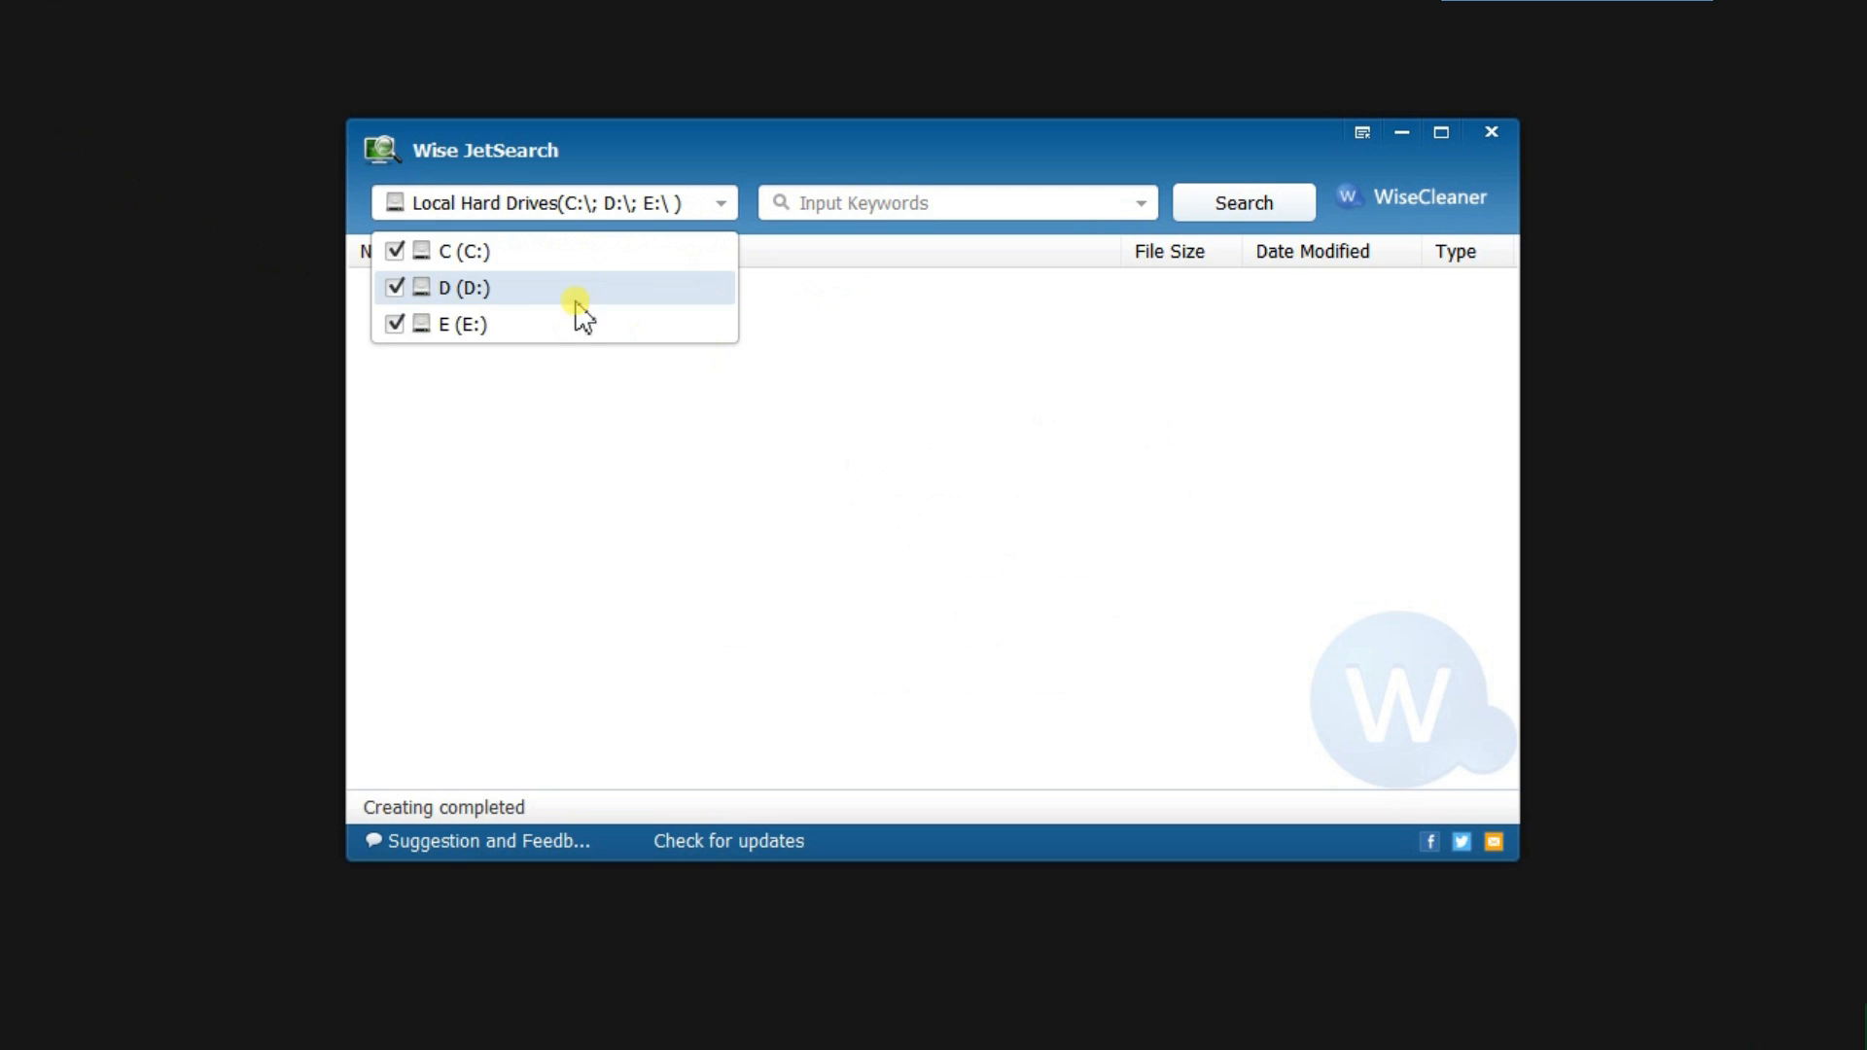
mouse_move(528, 300)
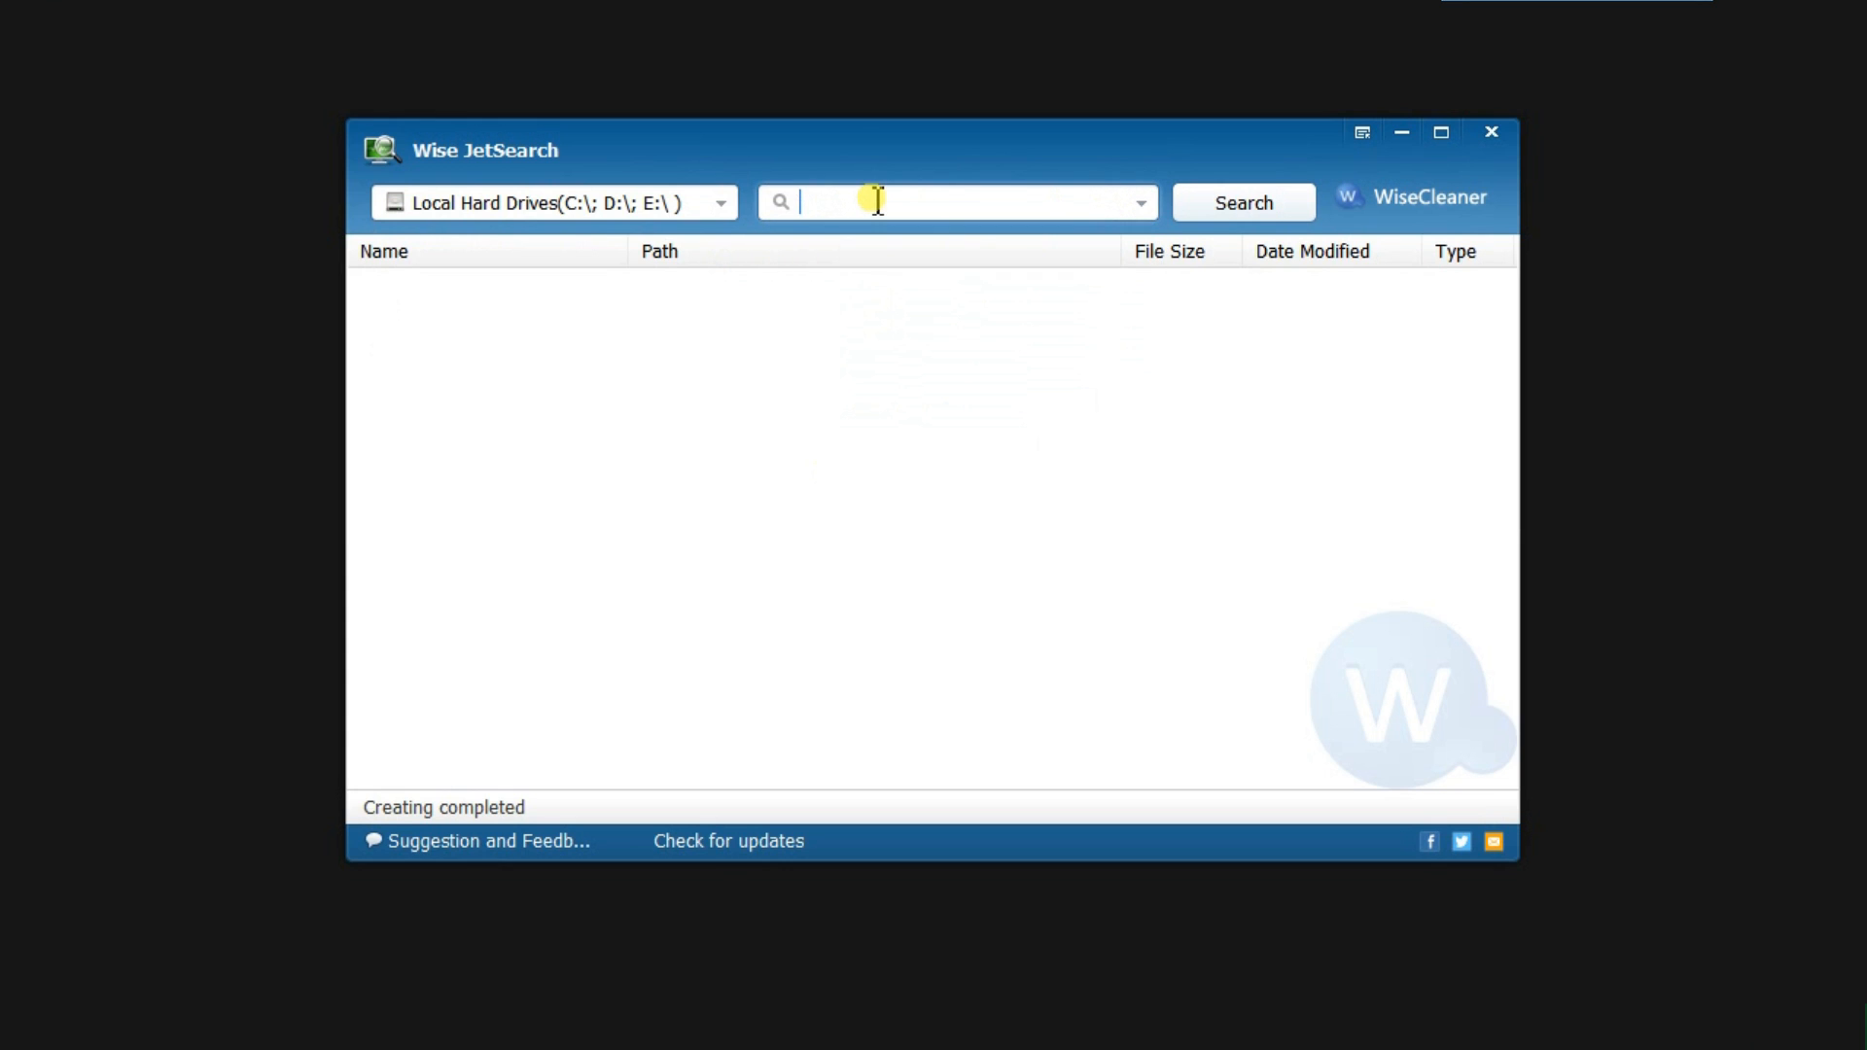
- Search the local drives for the keyword 11111
text(11111)
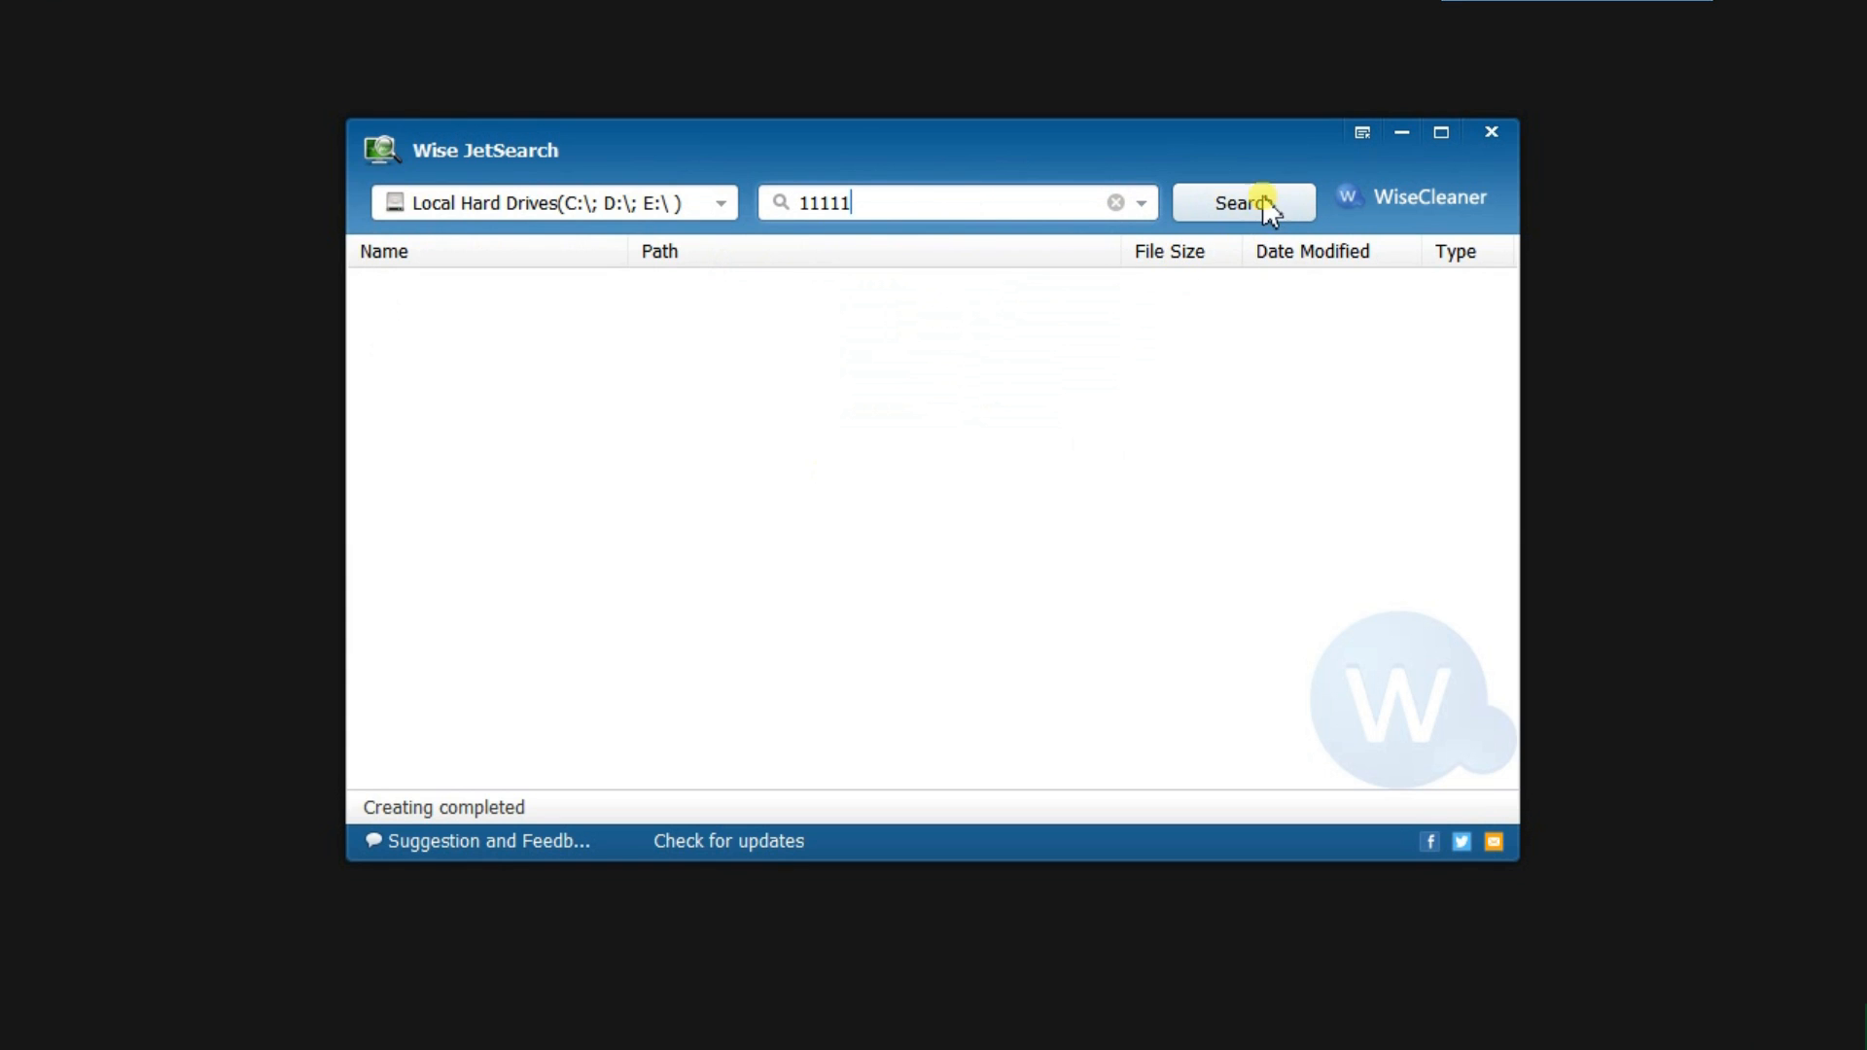
click(1245, 202)
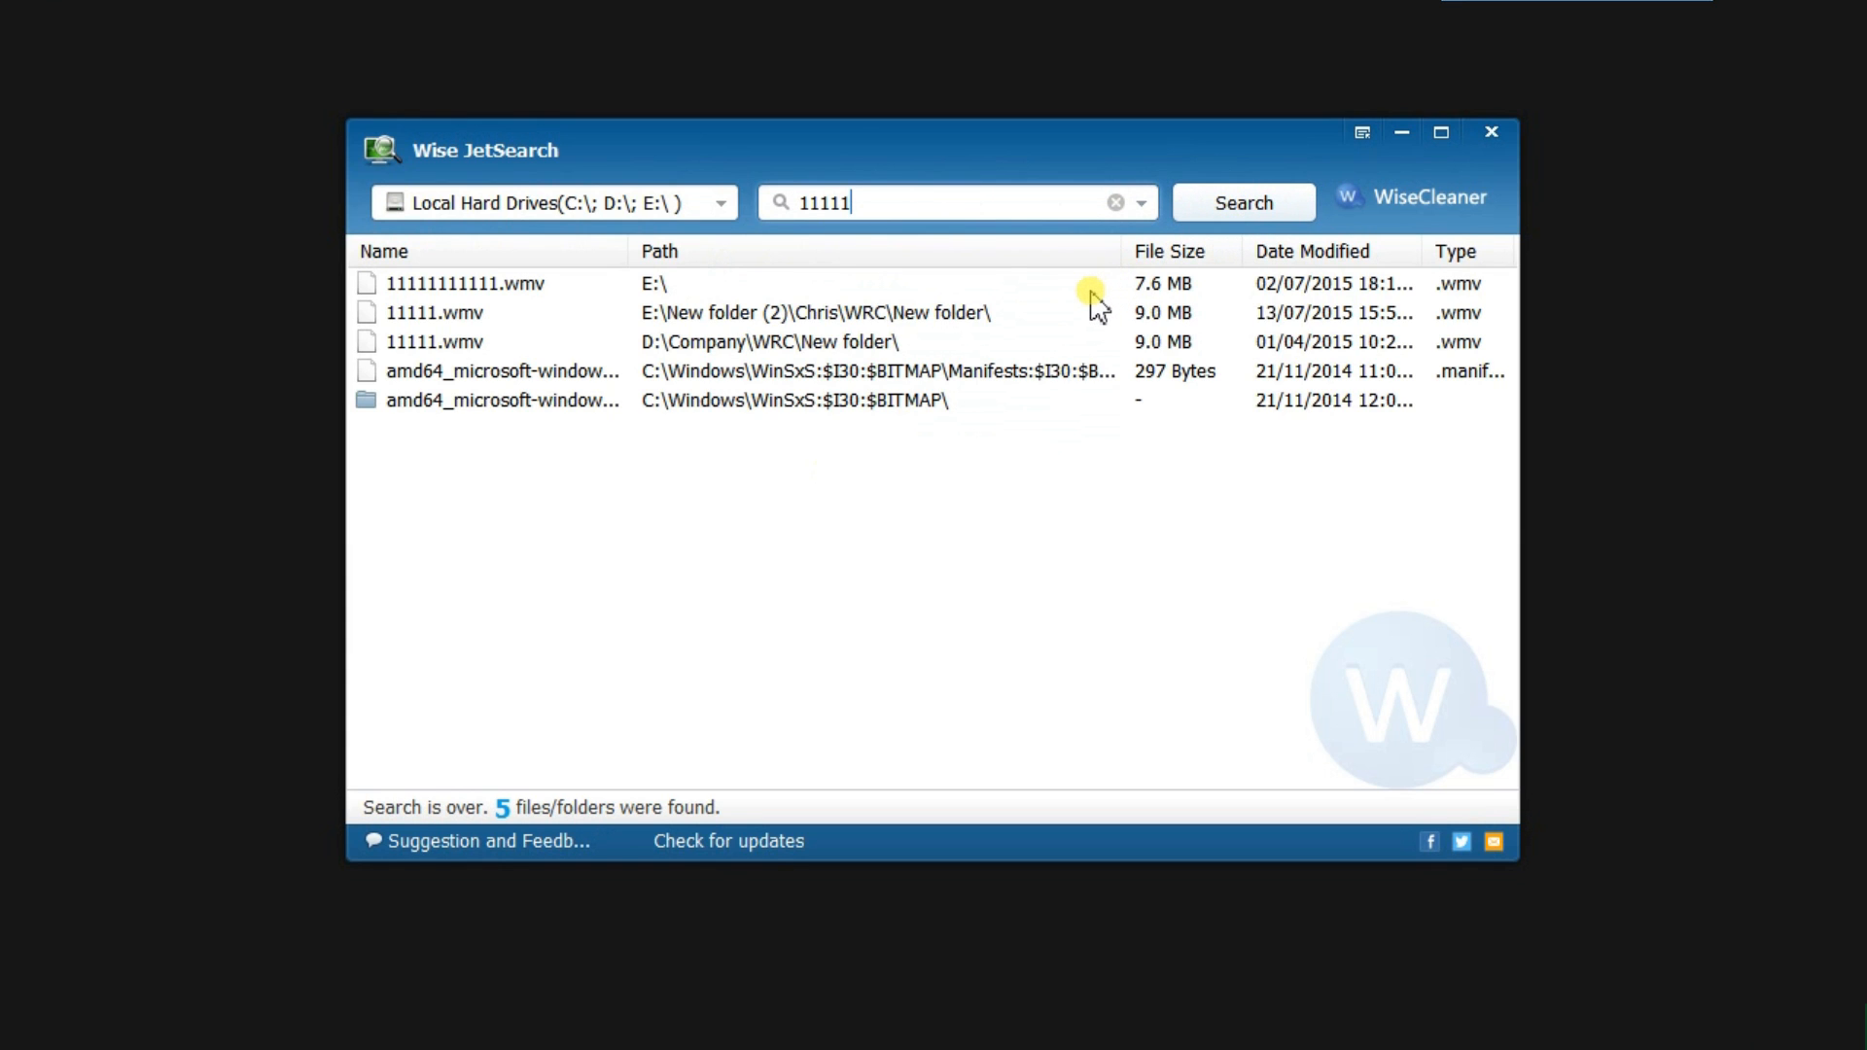
mouse_move(757, 309)
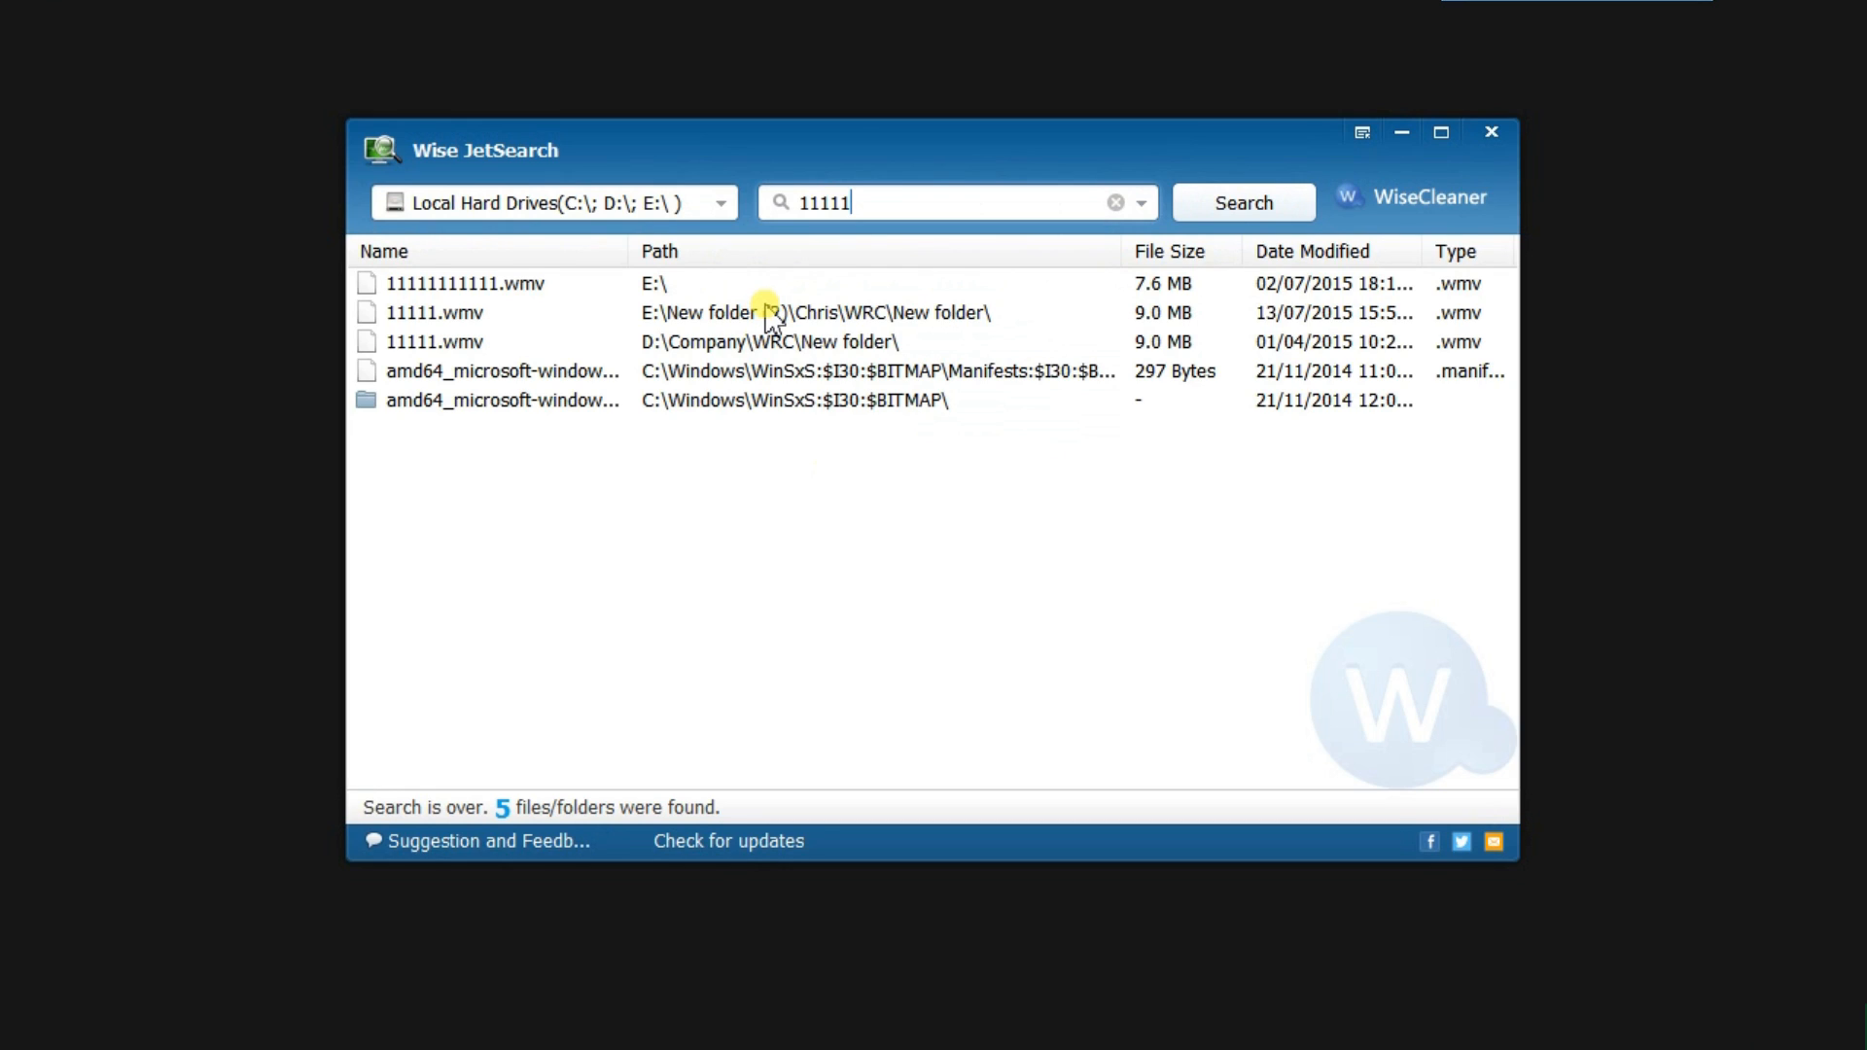
mouse_move(775, 296)
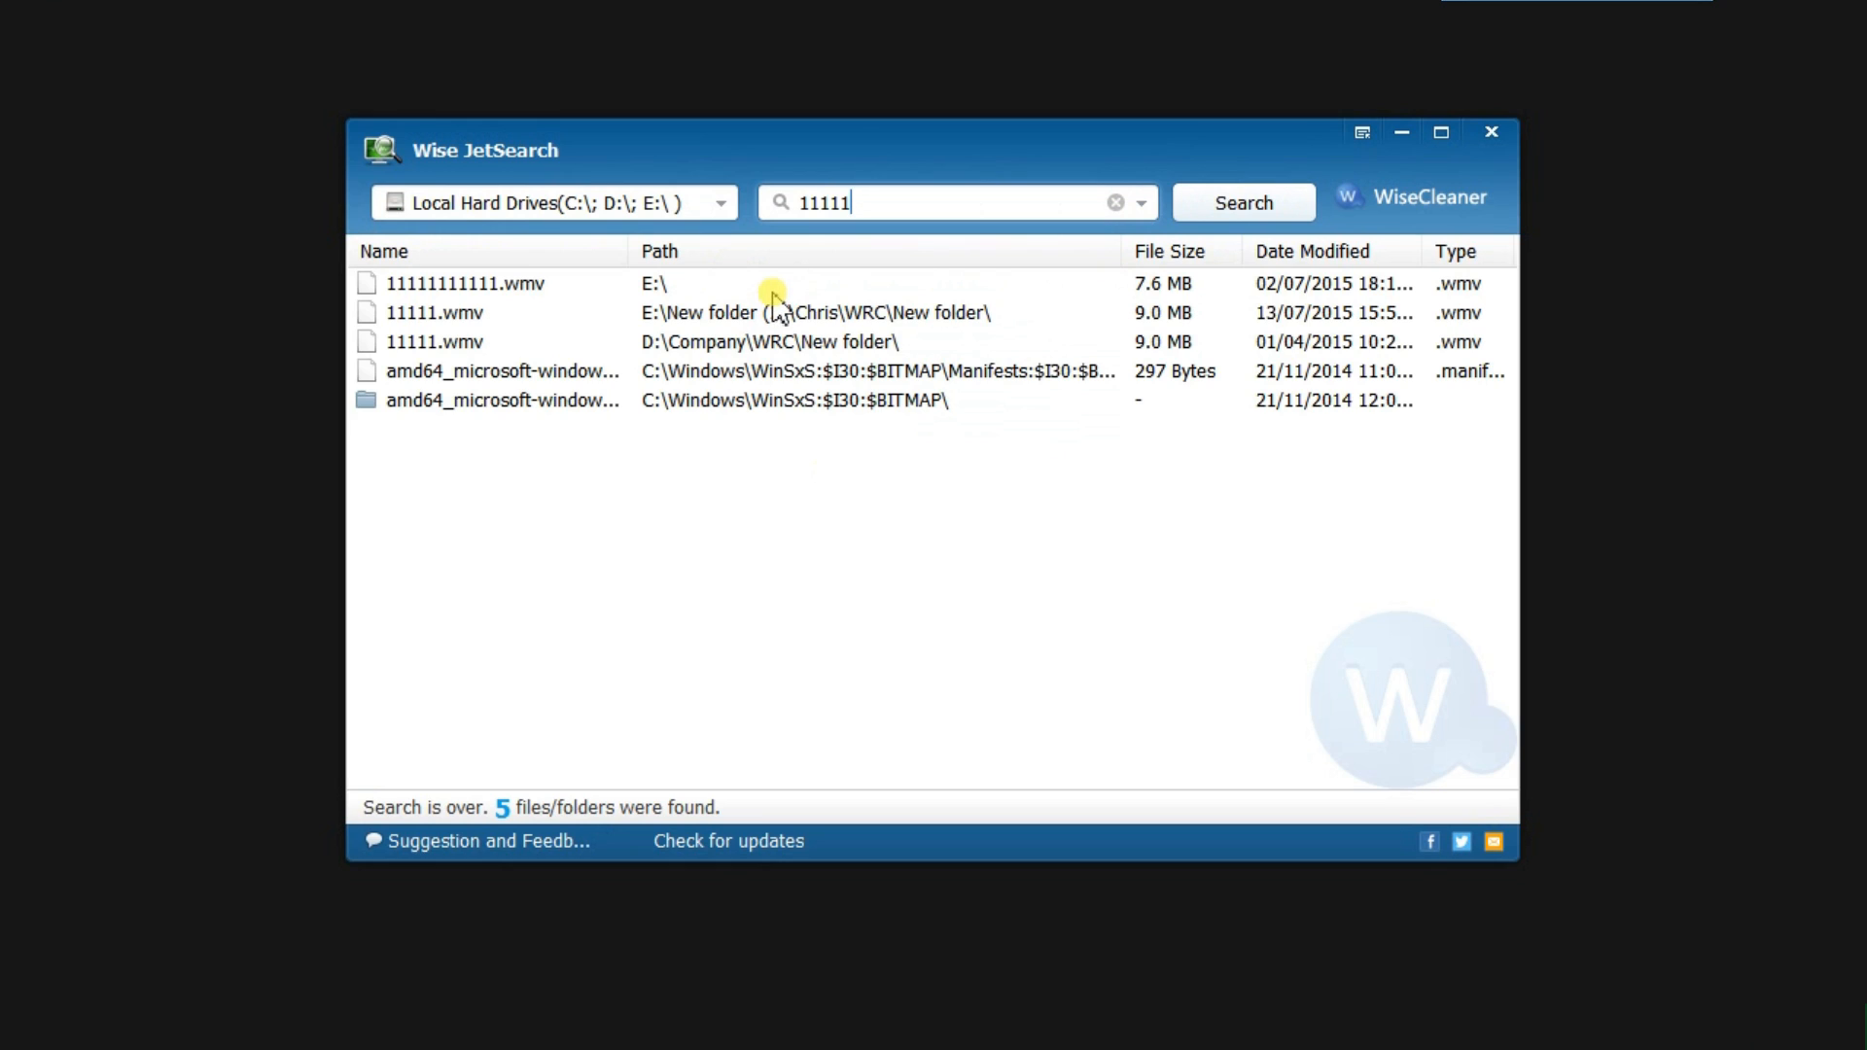
mouse_move(767, 301)
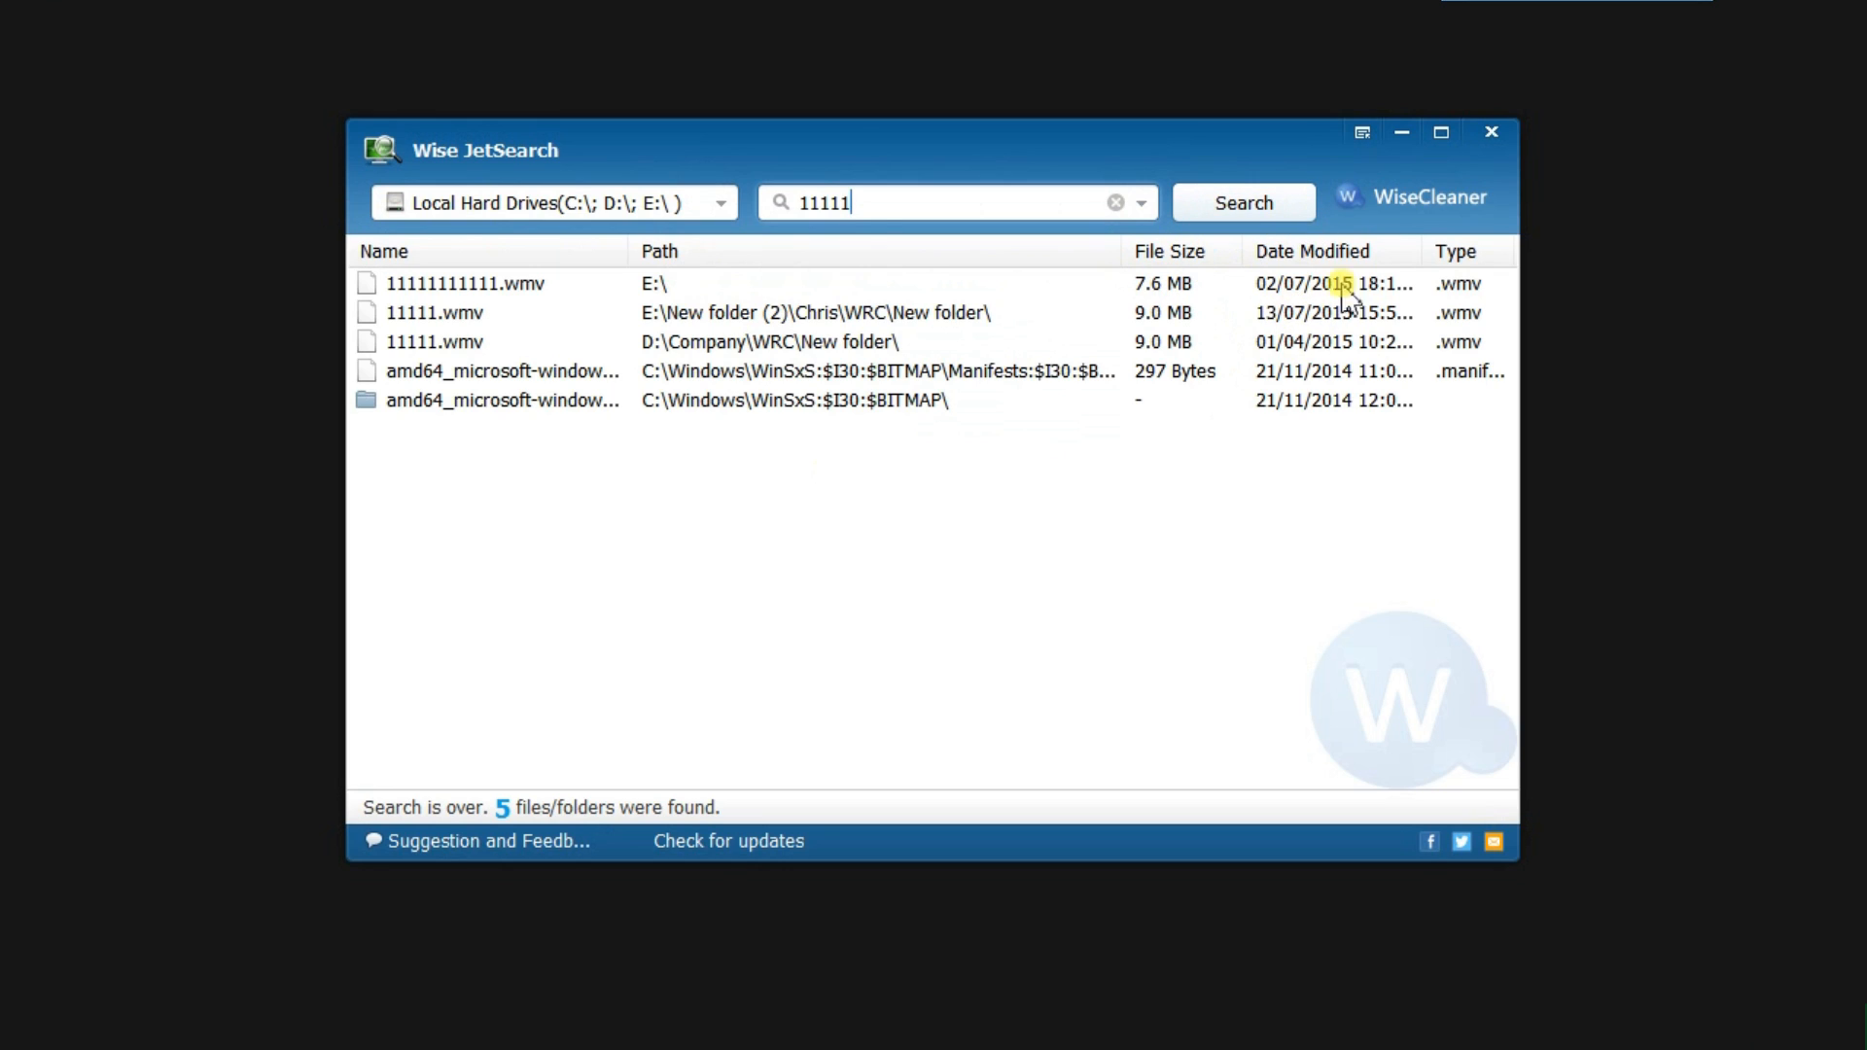
mouse_move(1332, 235)
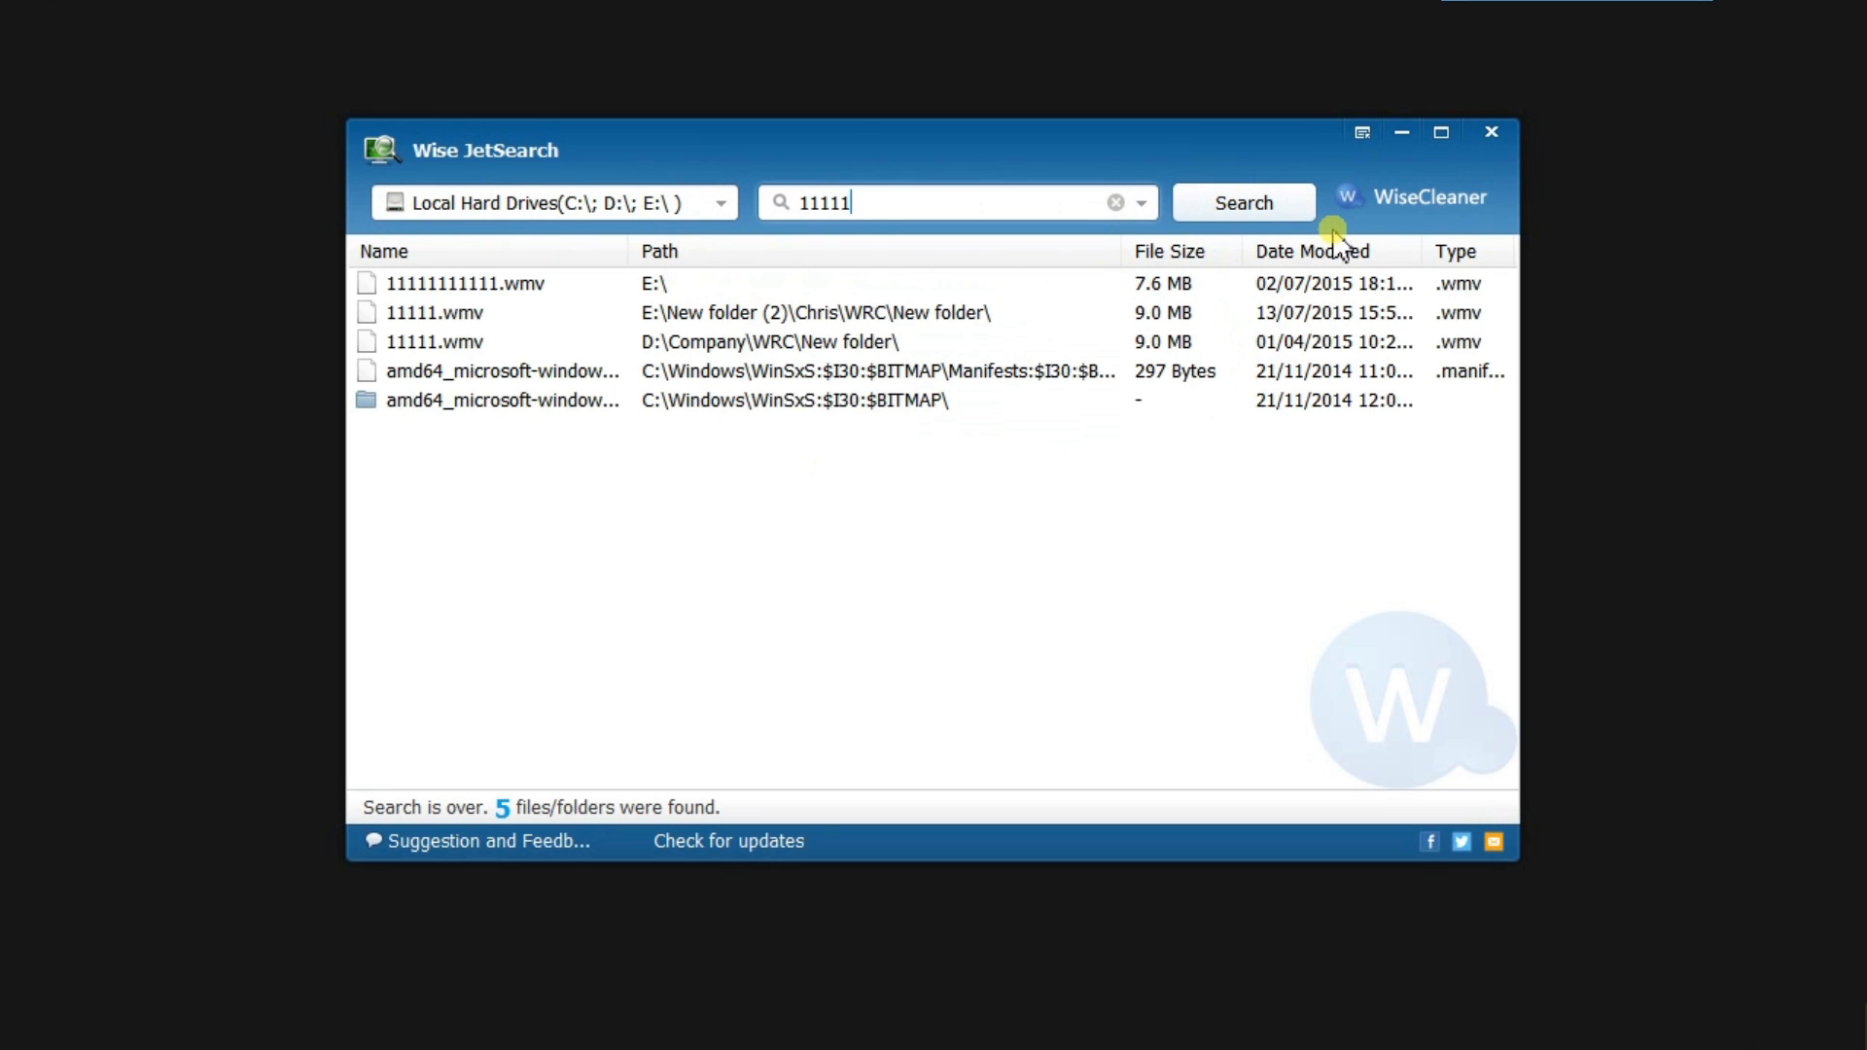
mouse_move(525, 235)
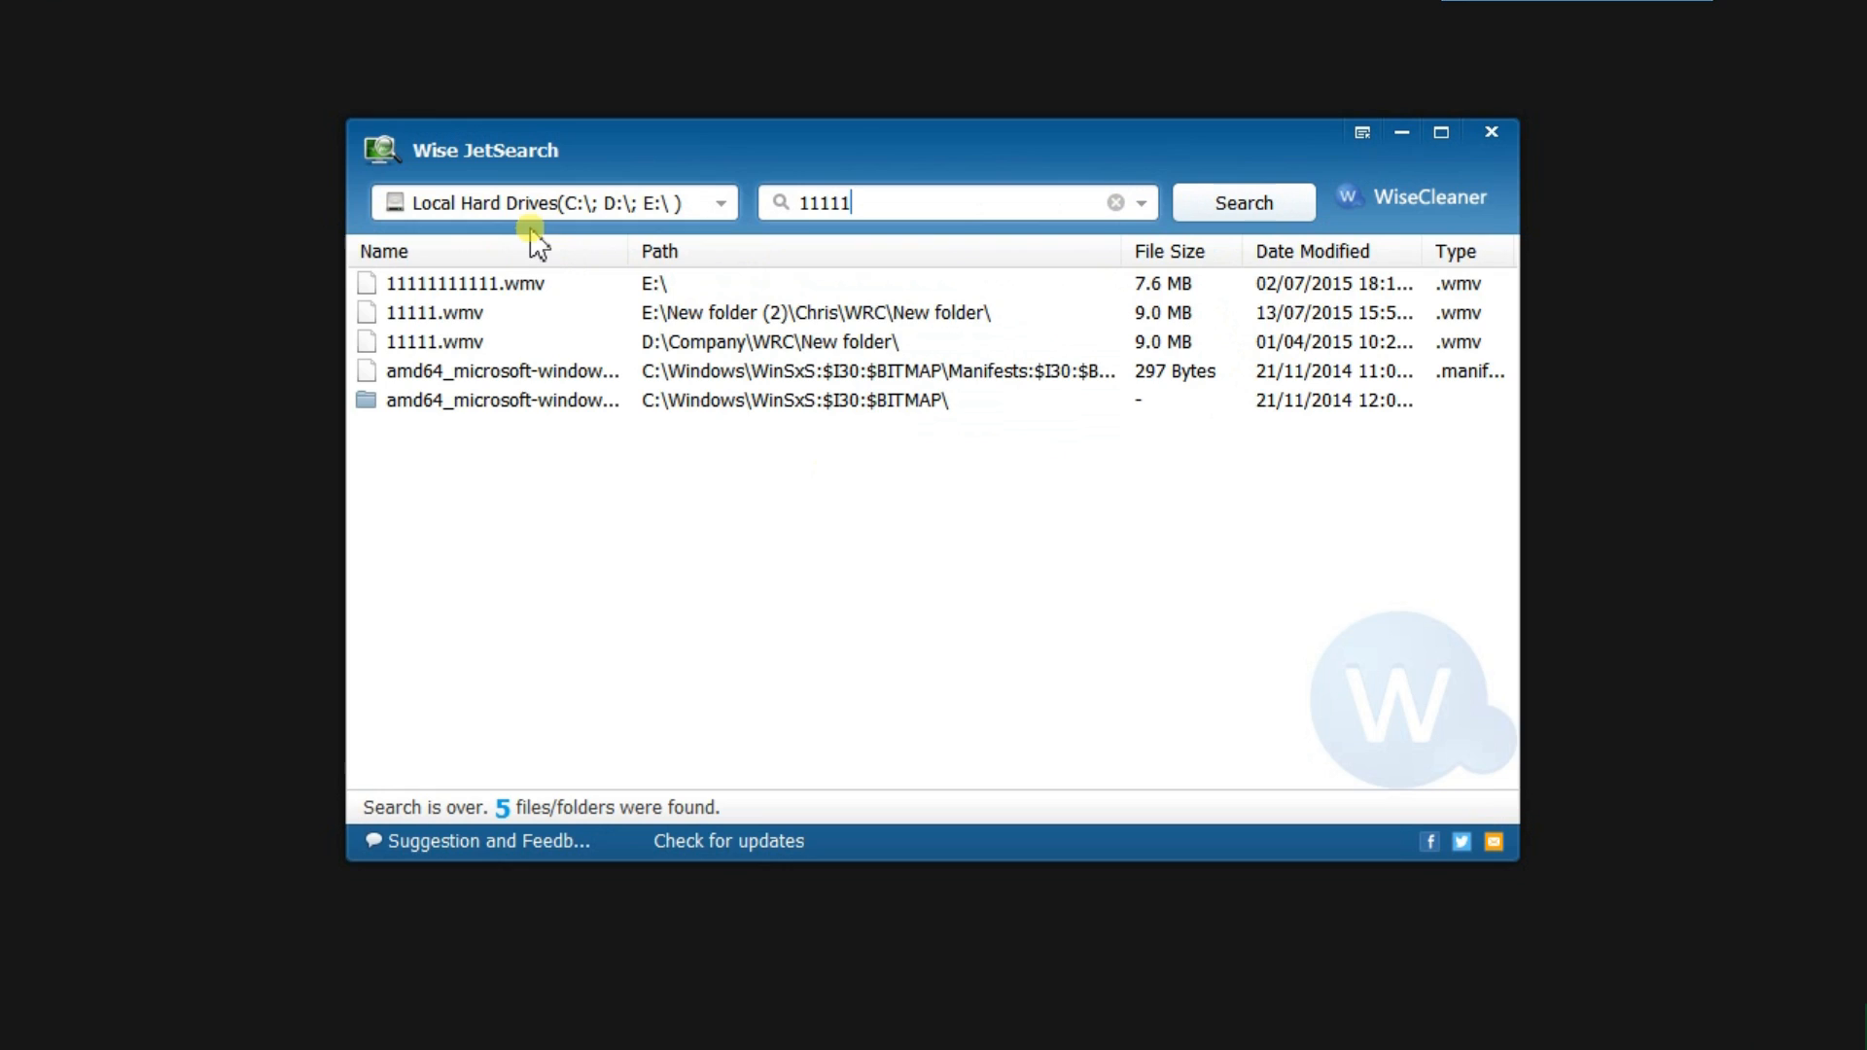
mouse_move(597, 282)
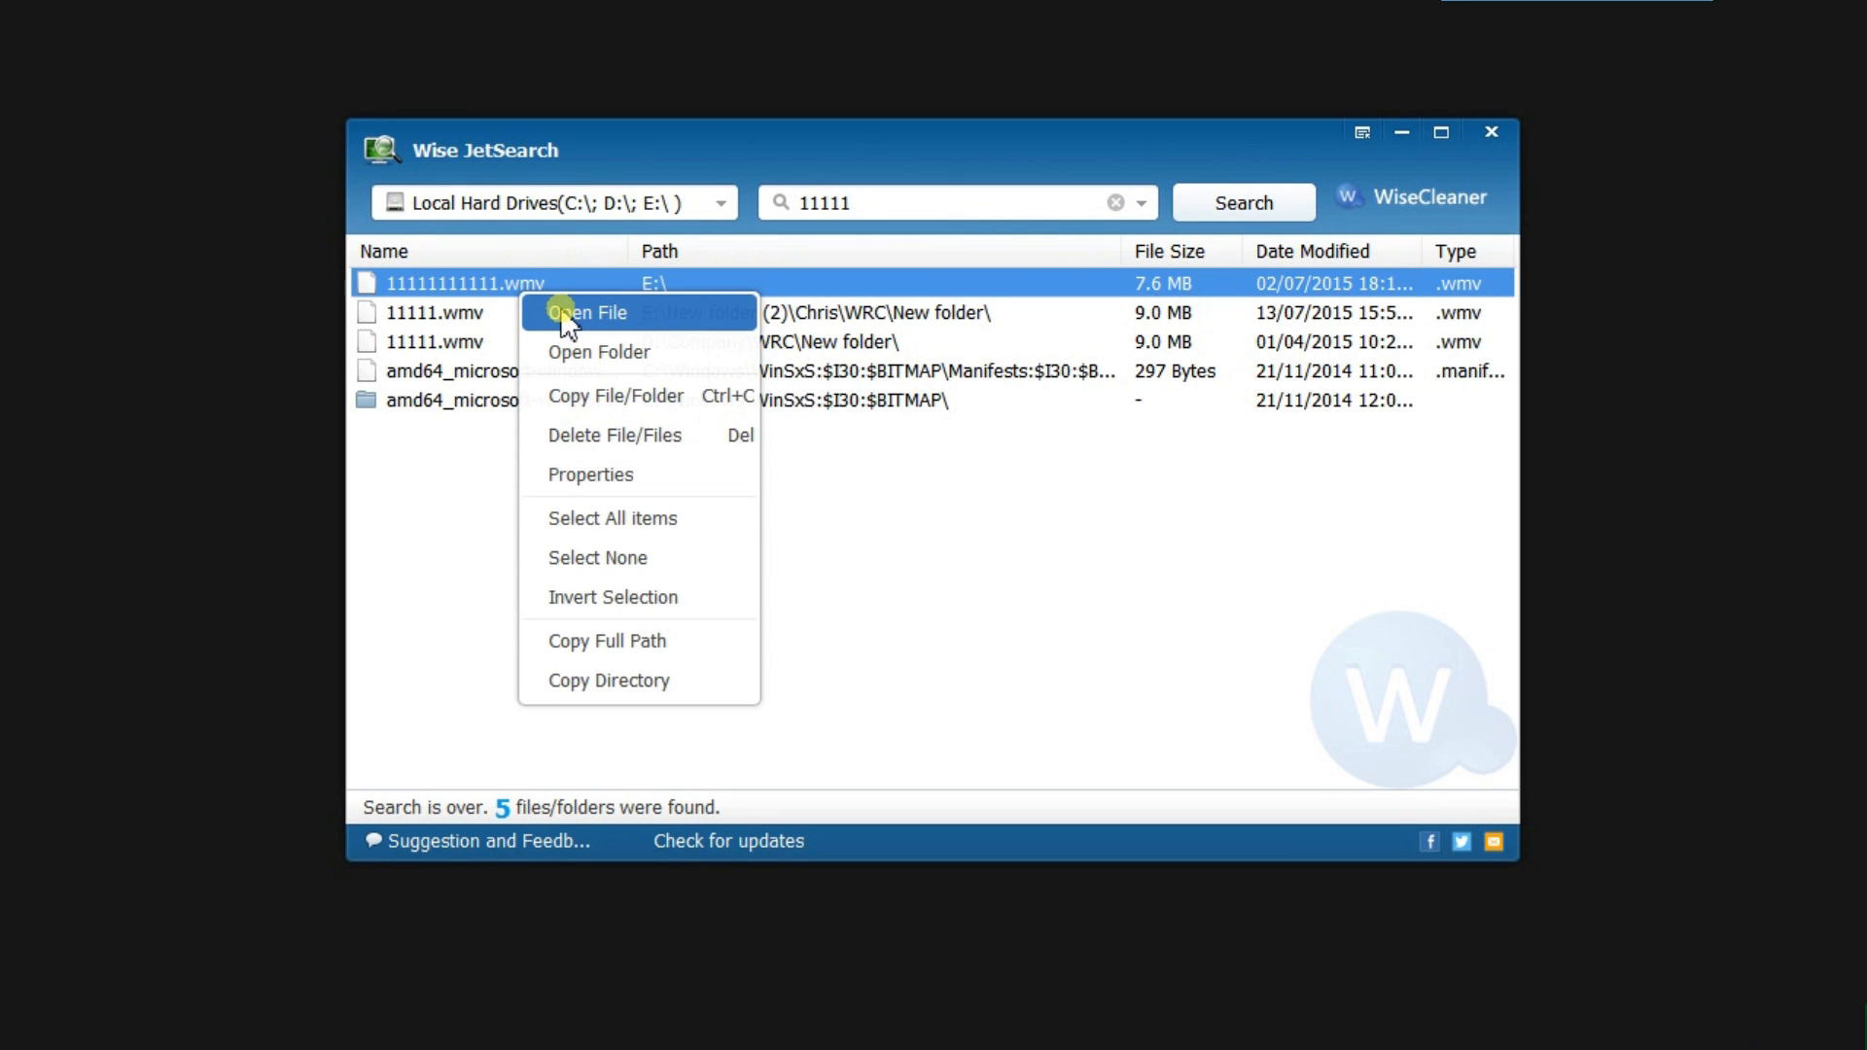
mouse_move(626, 358)
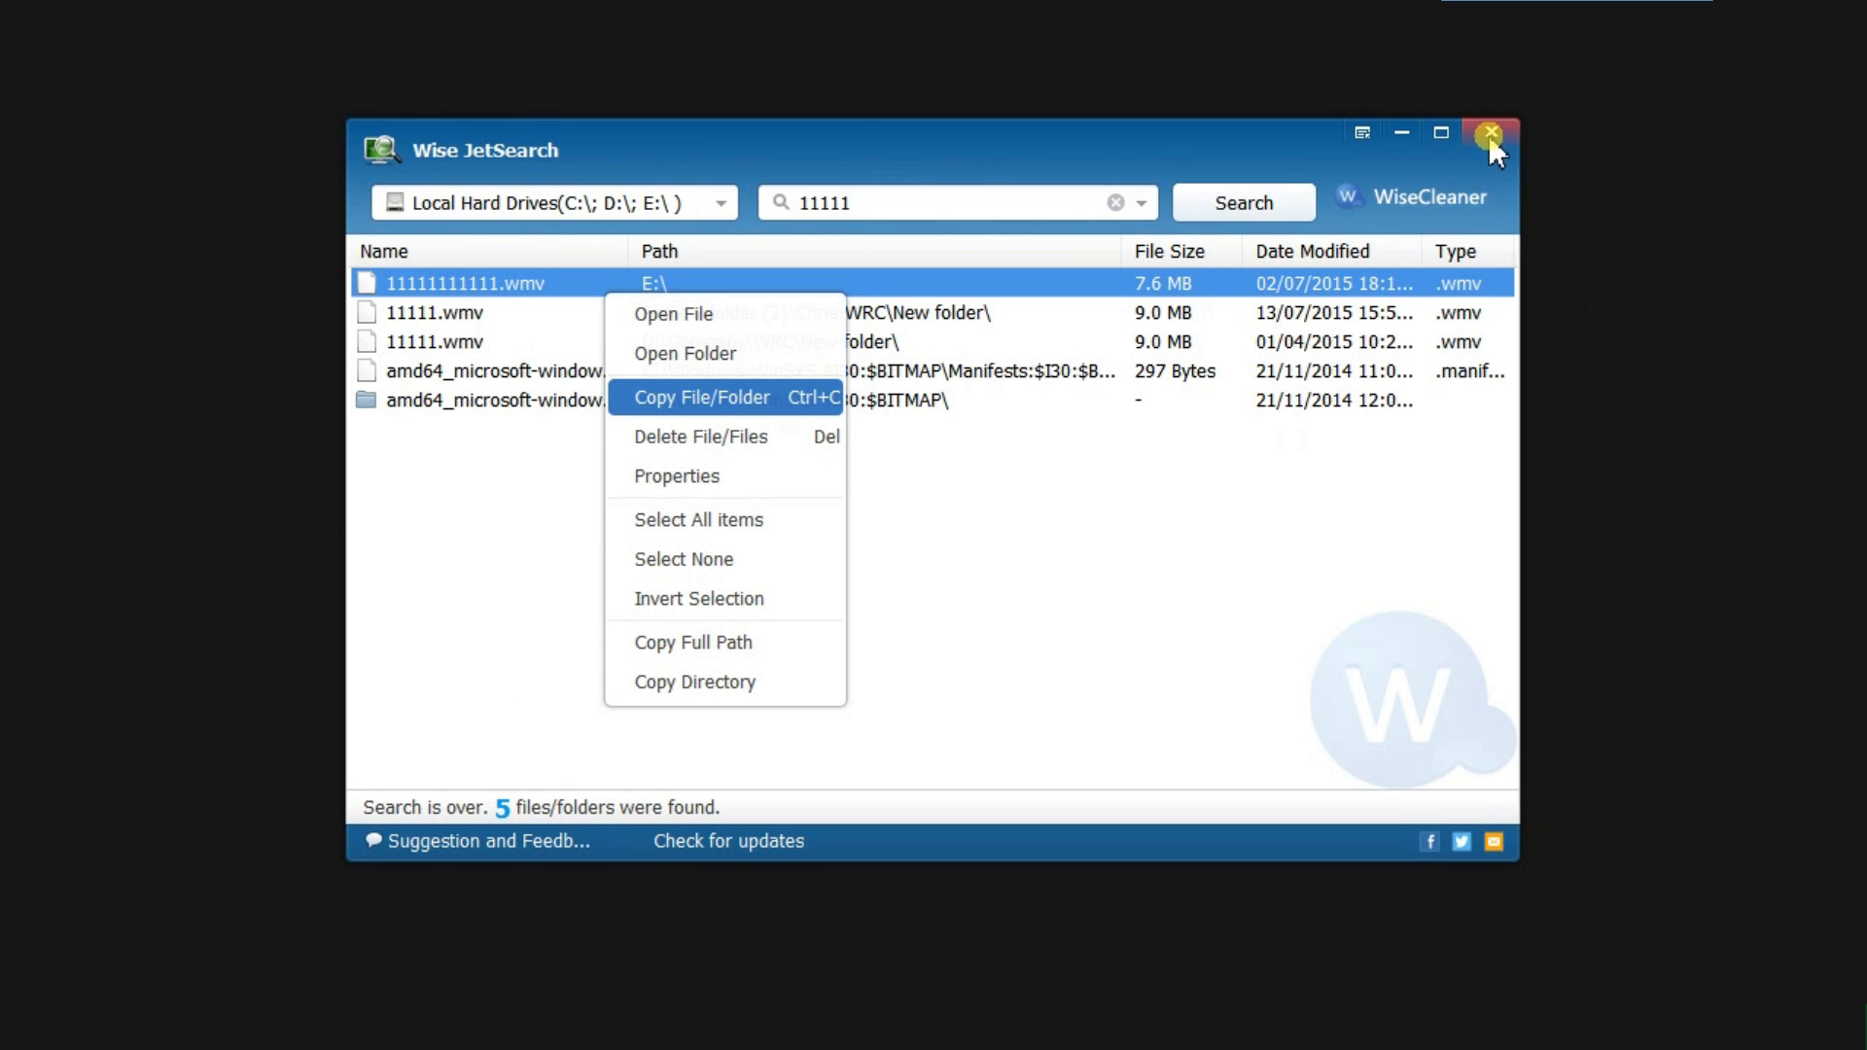
- Close the main results window, keeping the quick search window
click(1490, 132)
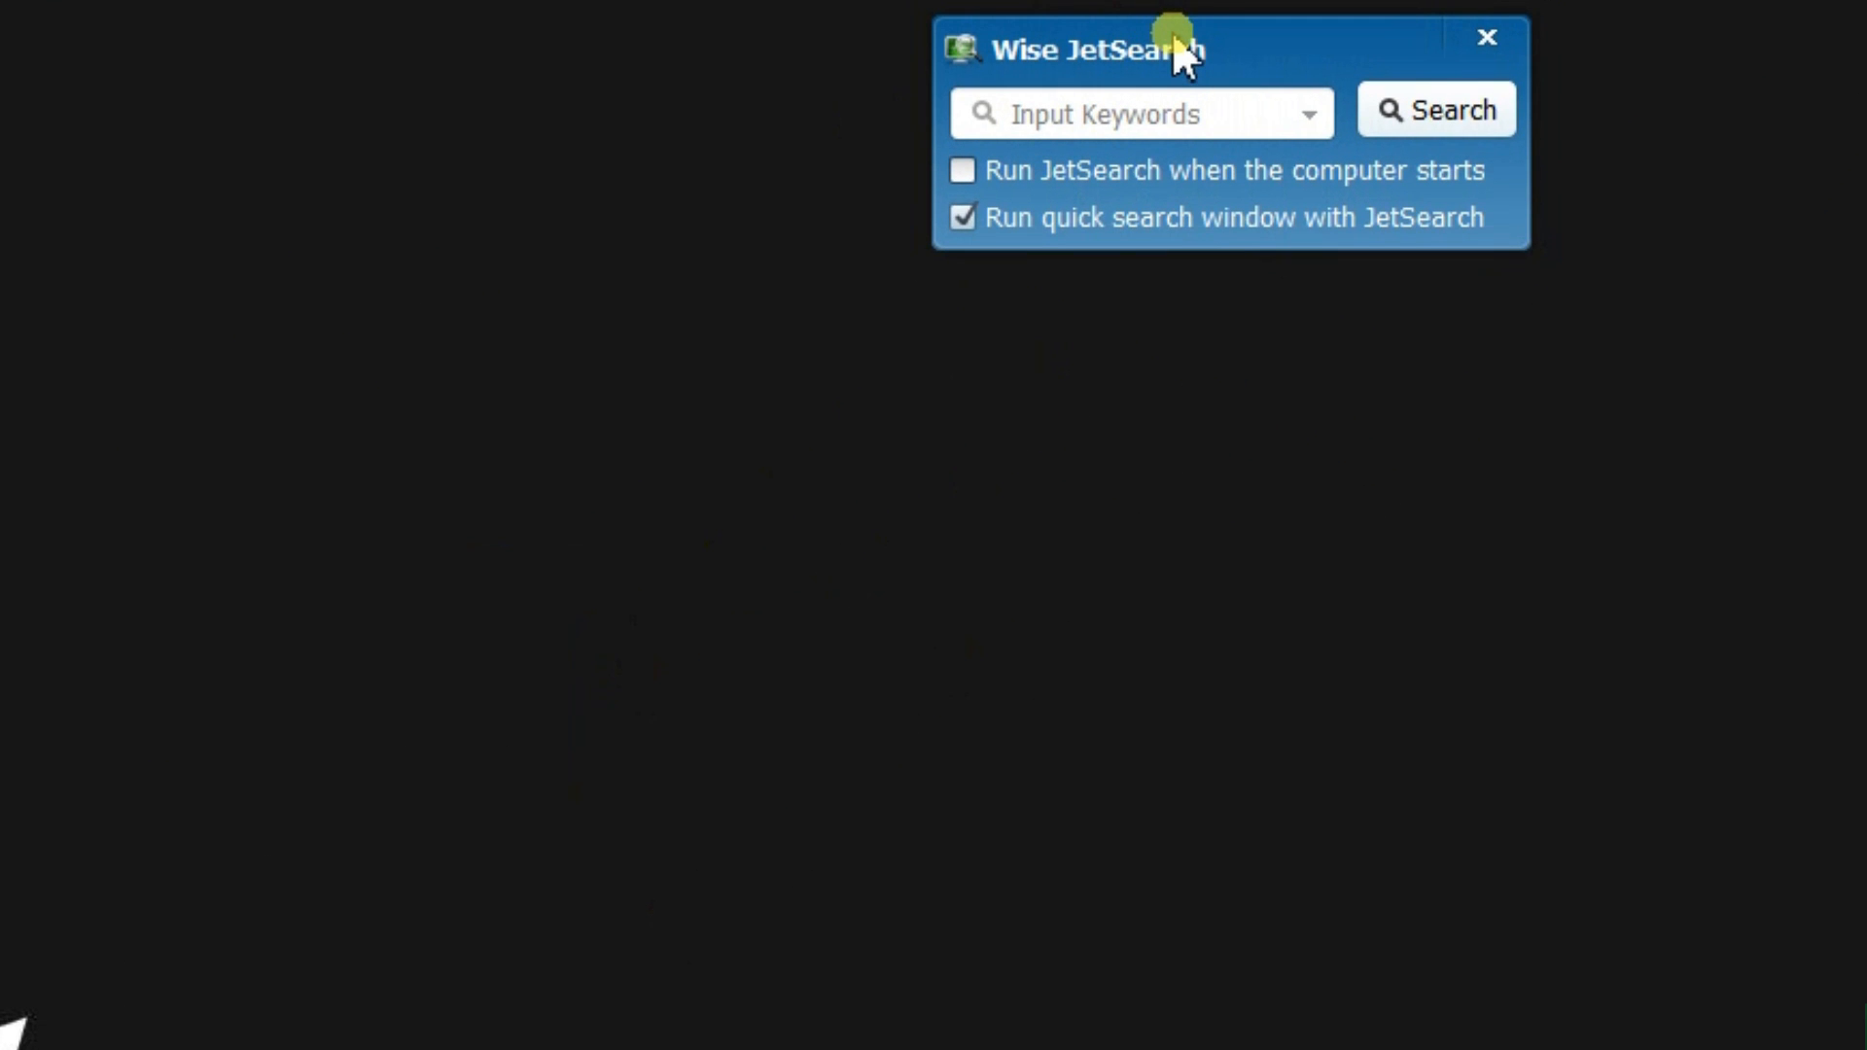
mouse_move(1191, 82)
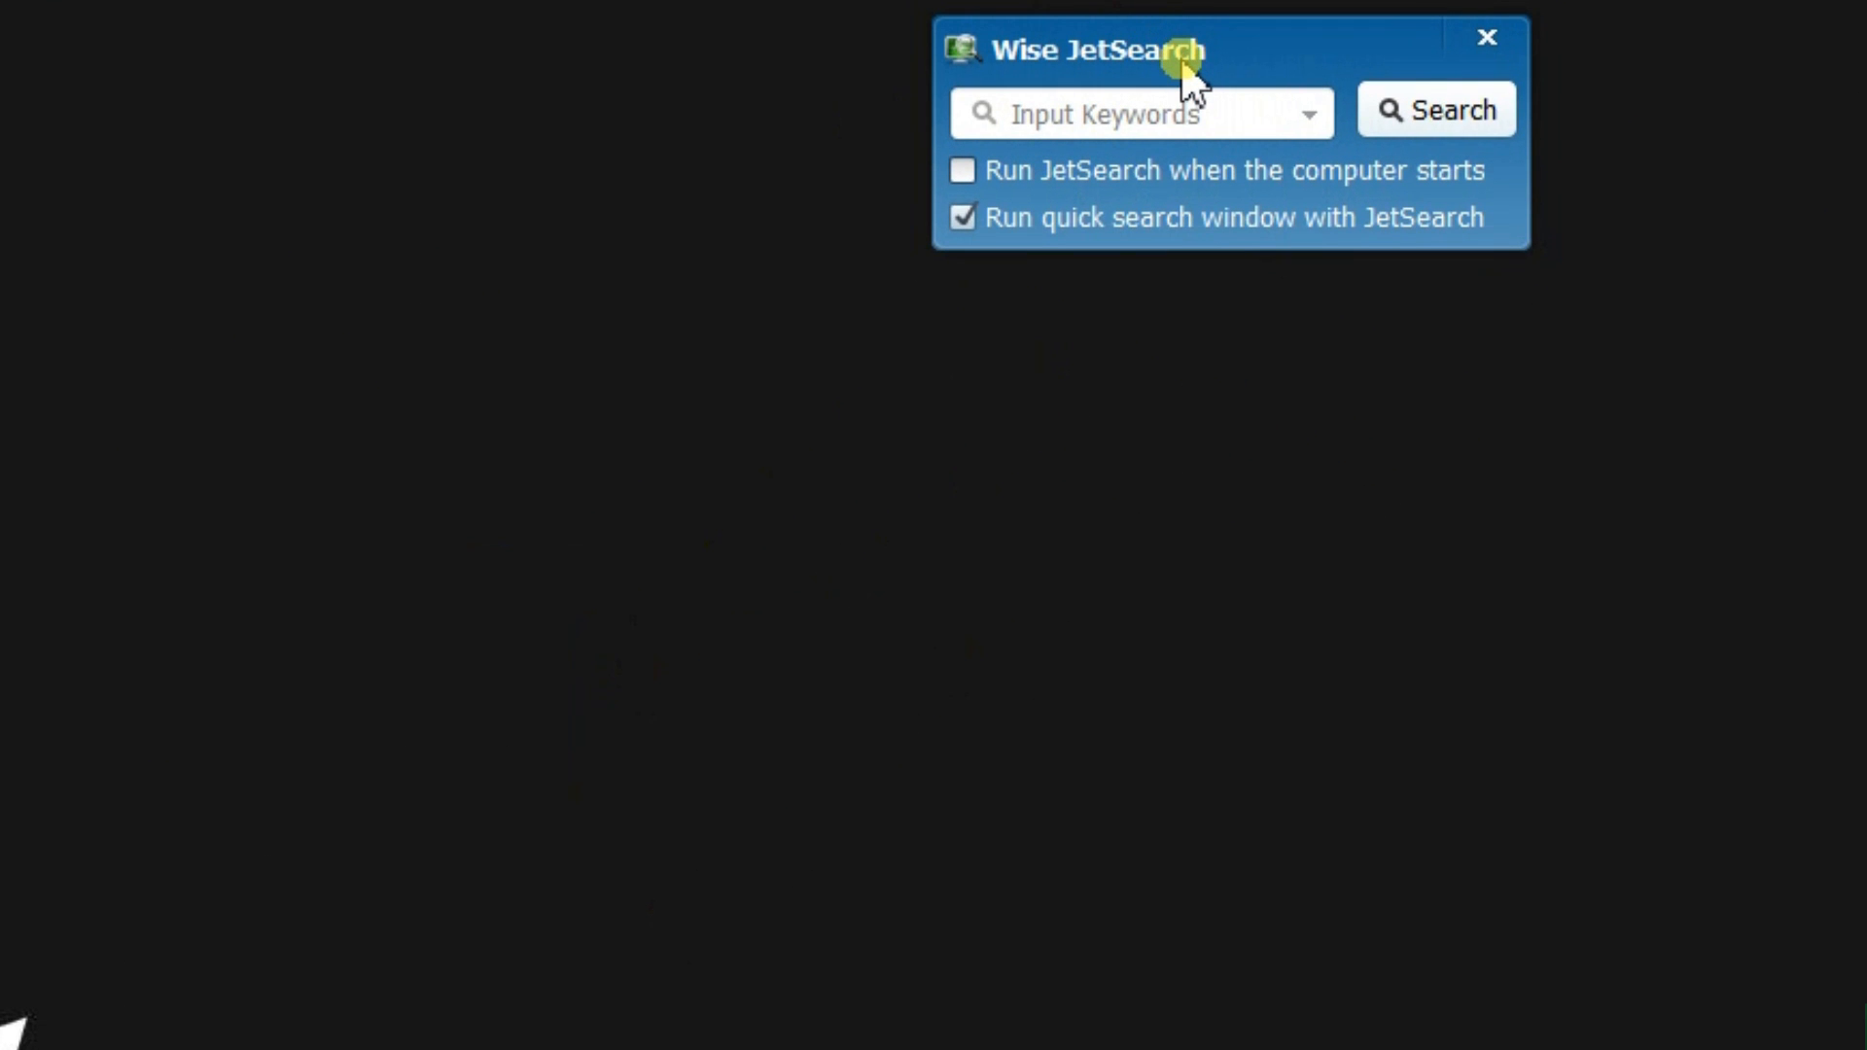
- Search for aaaaa from the quick search window
click(1195, 113)
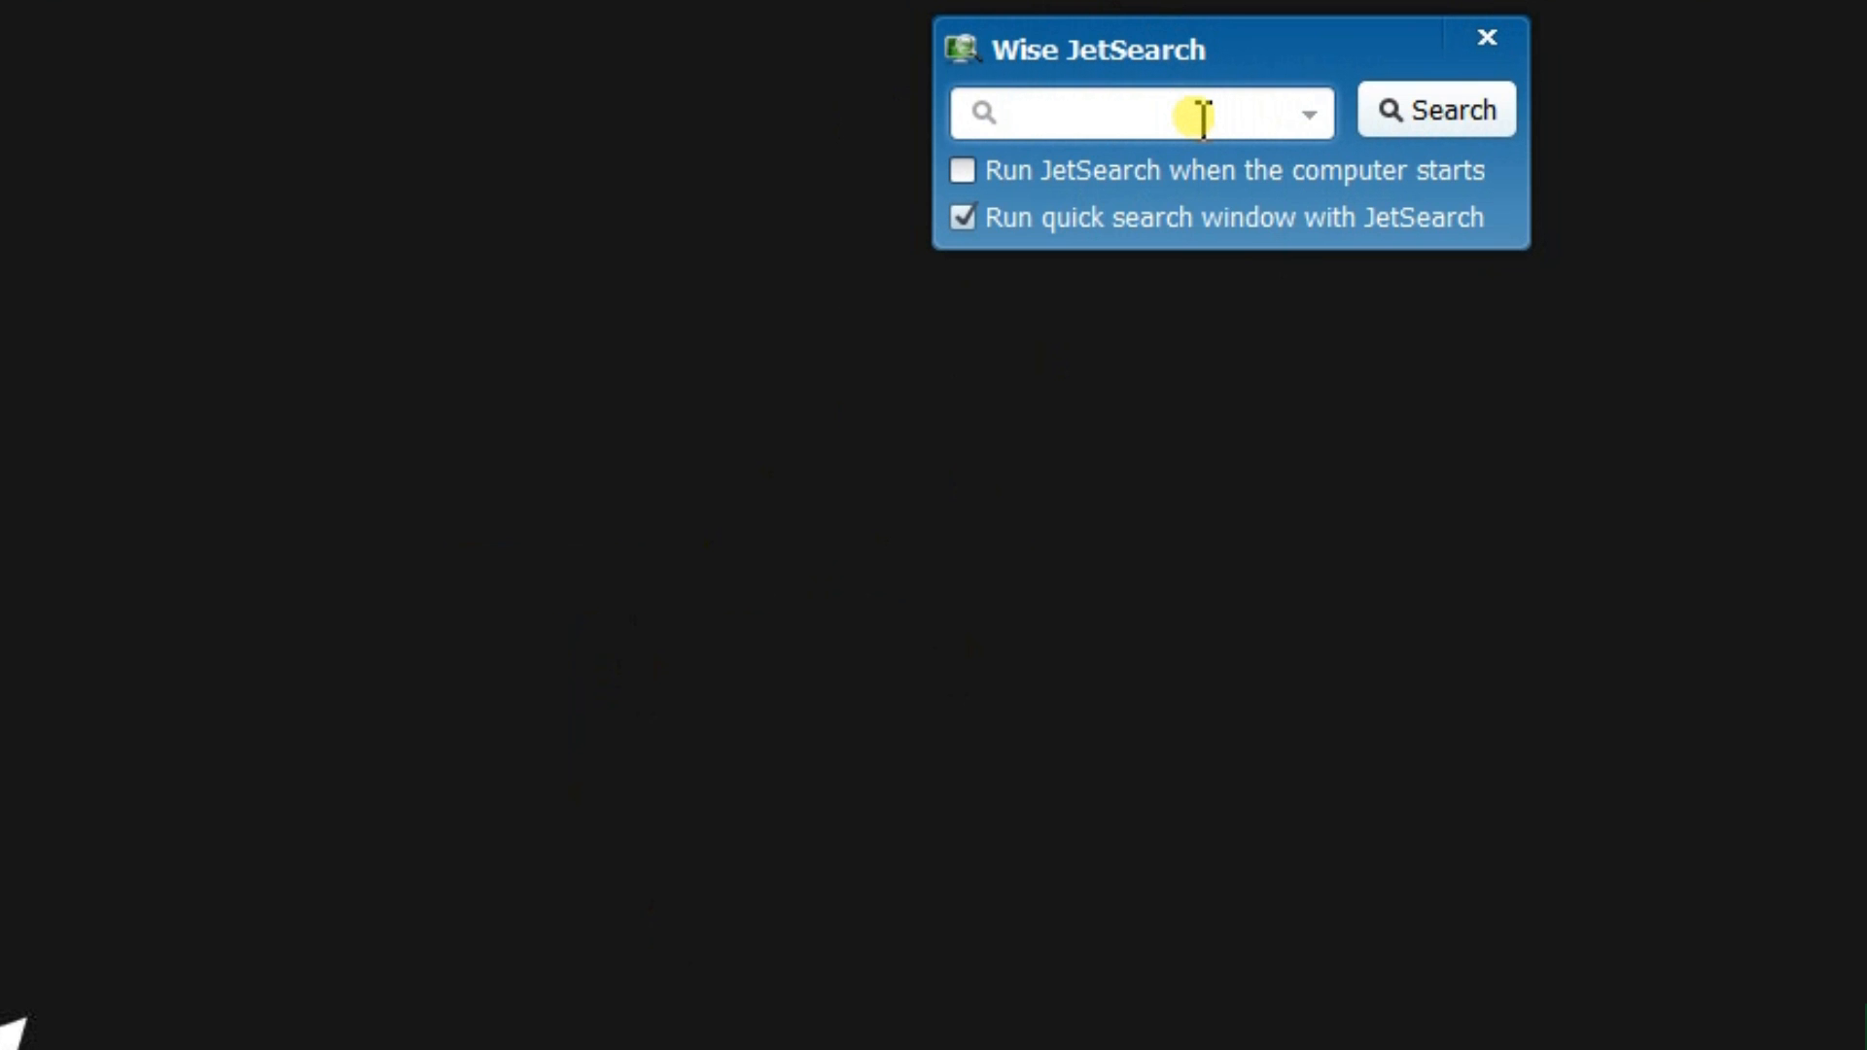
text(aaaaa)
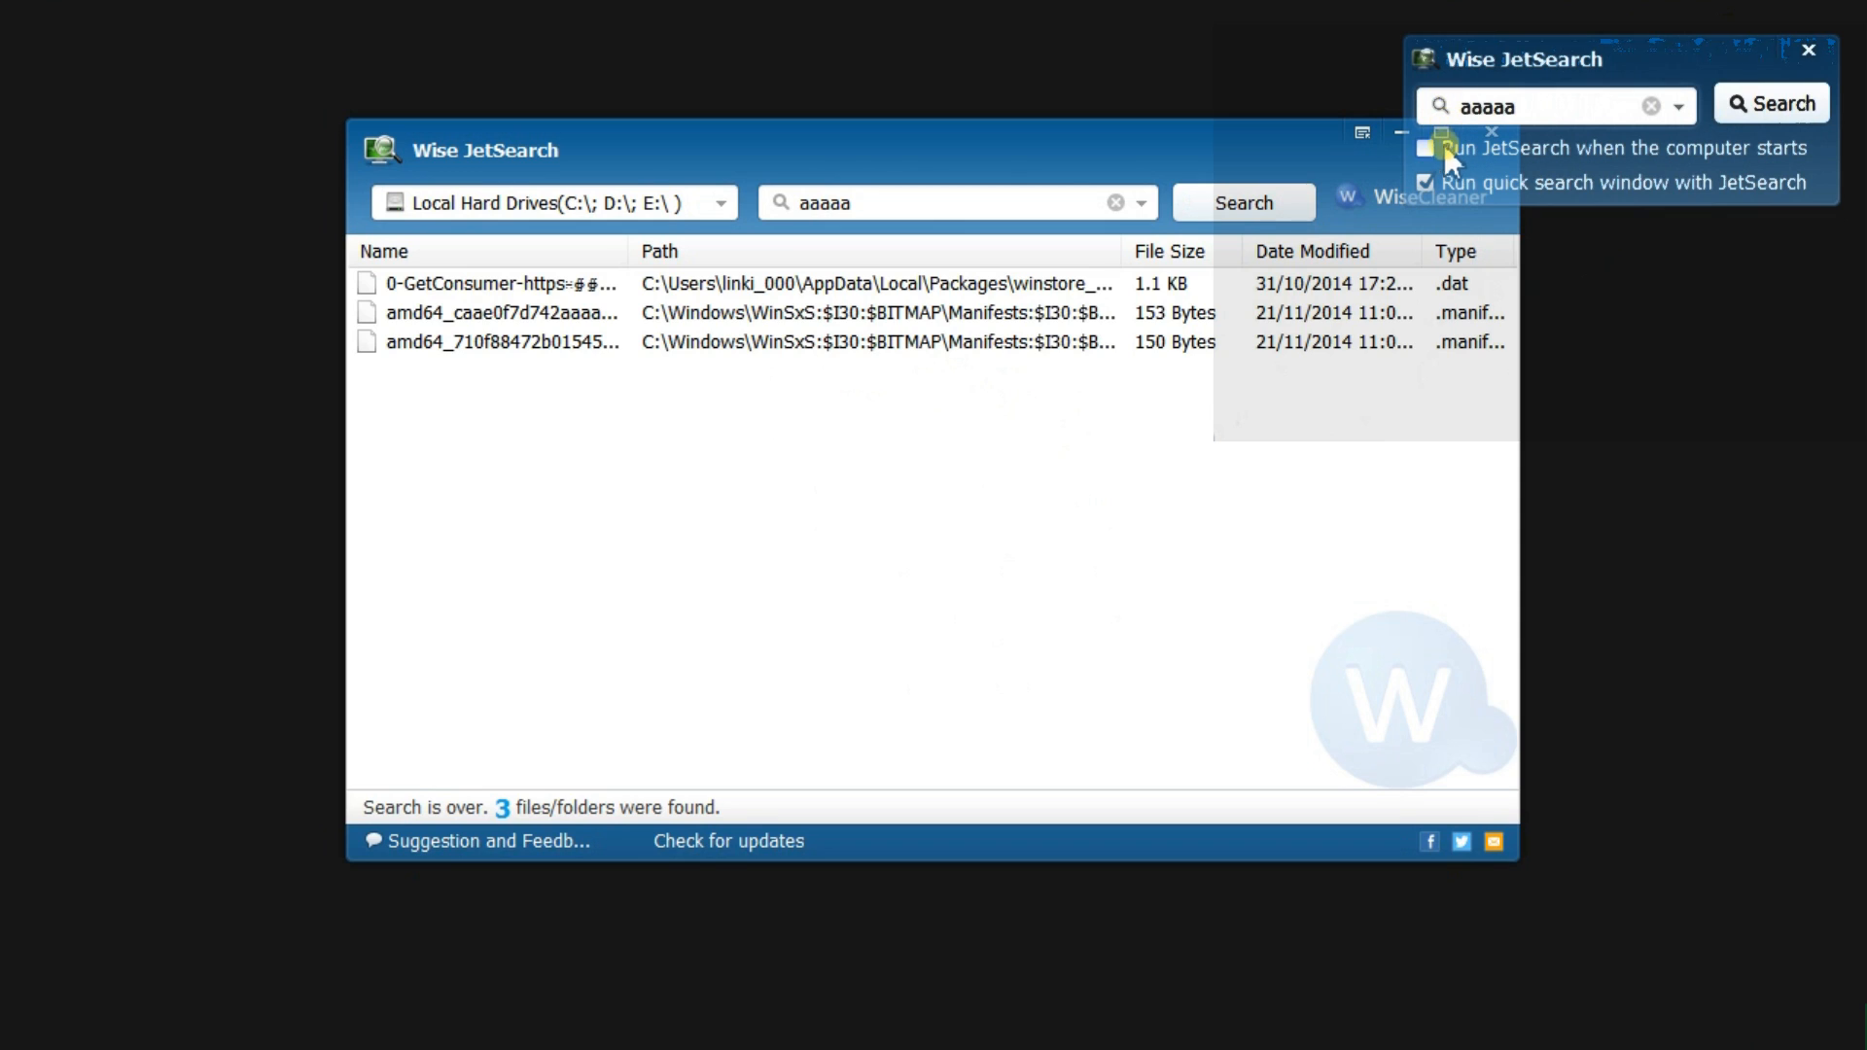
- Close the quick search and main Wise JetSearch windows
click(1428, 150)
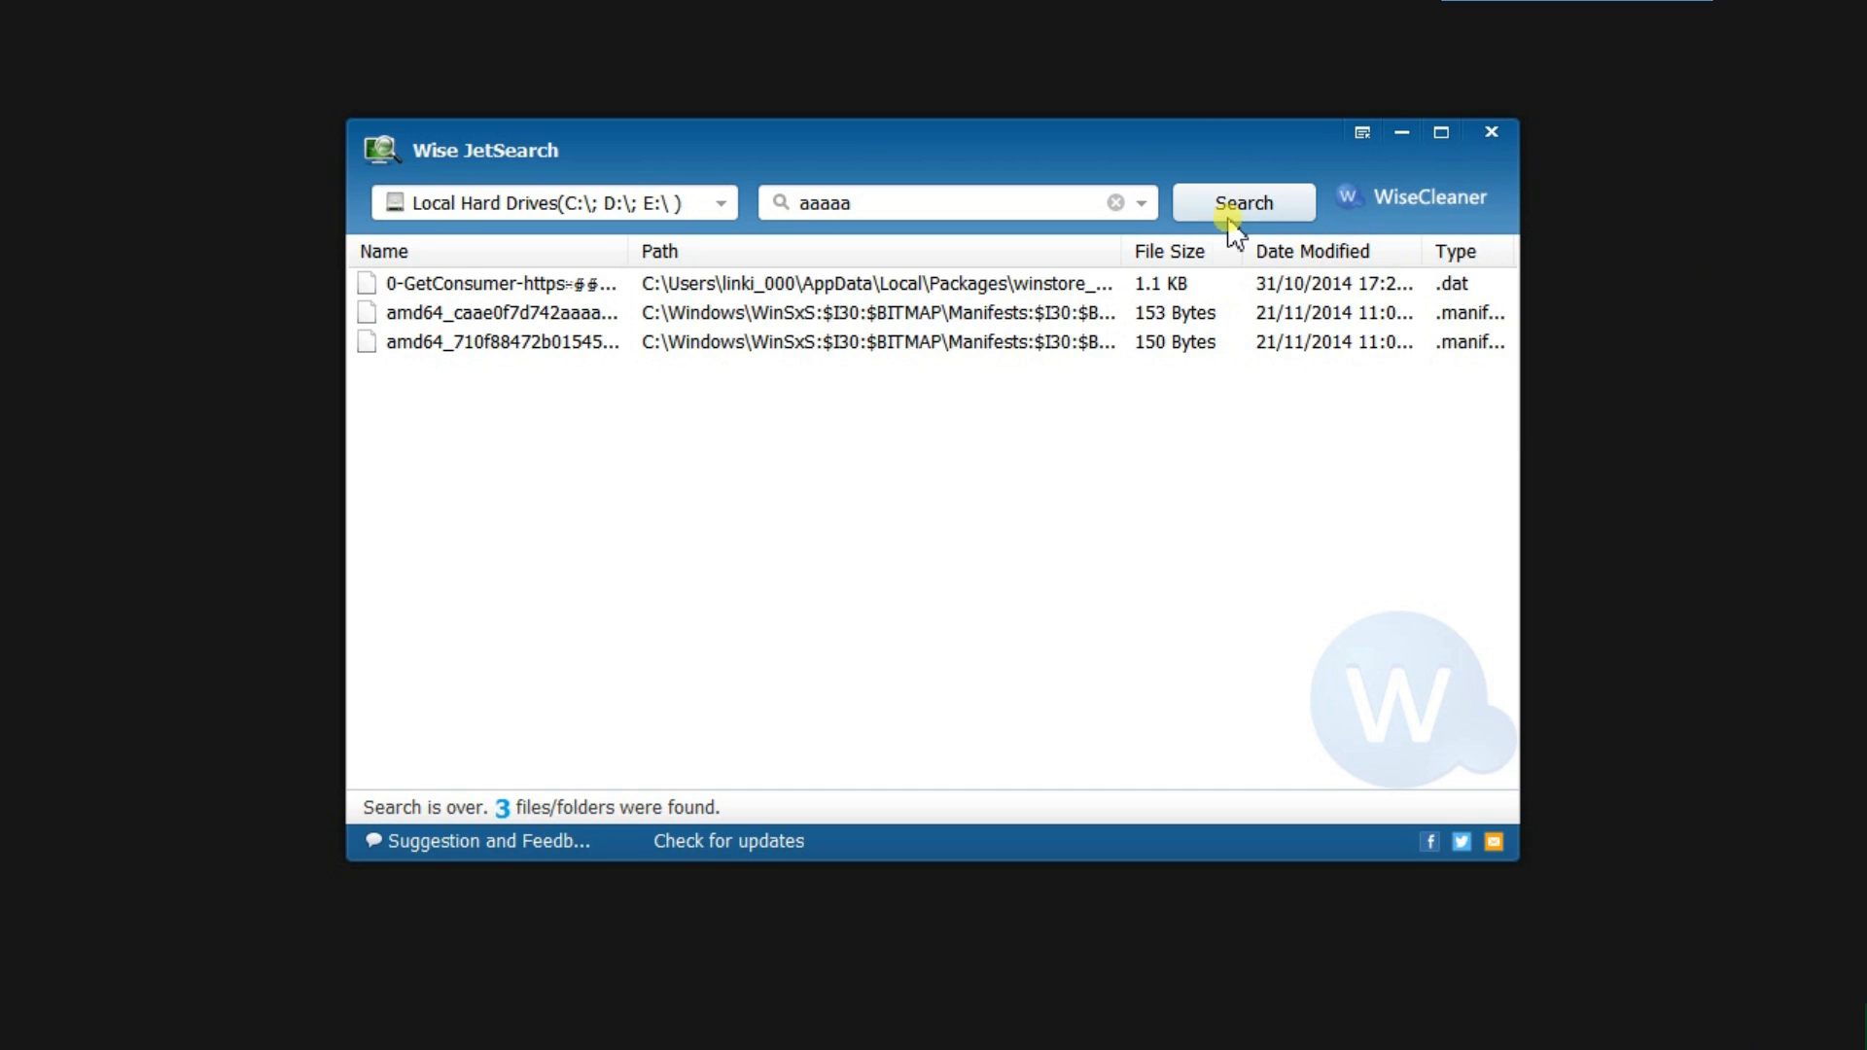
mouse_move(1237, 218)
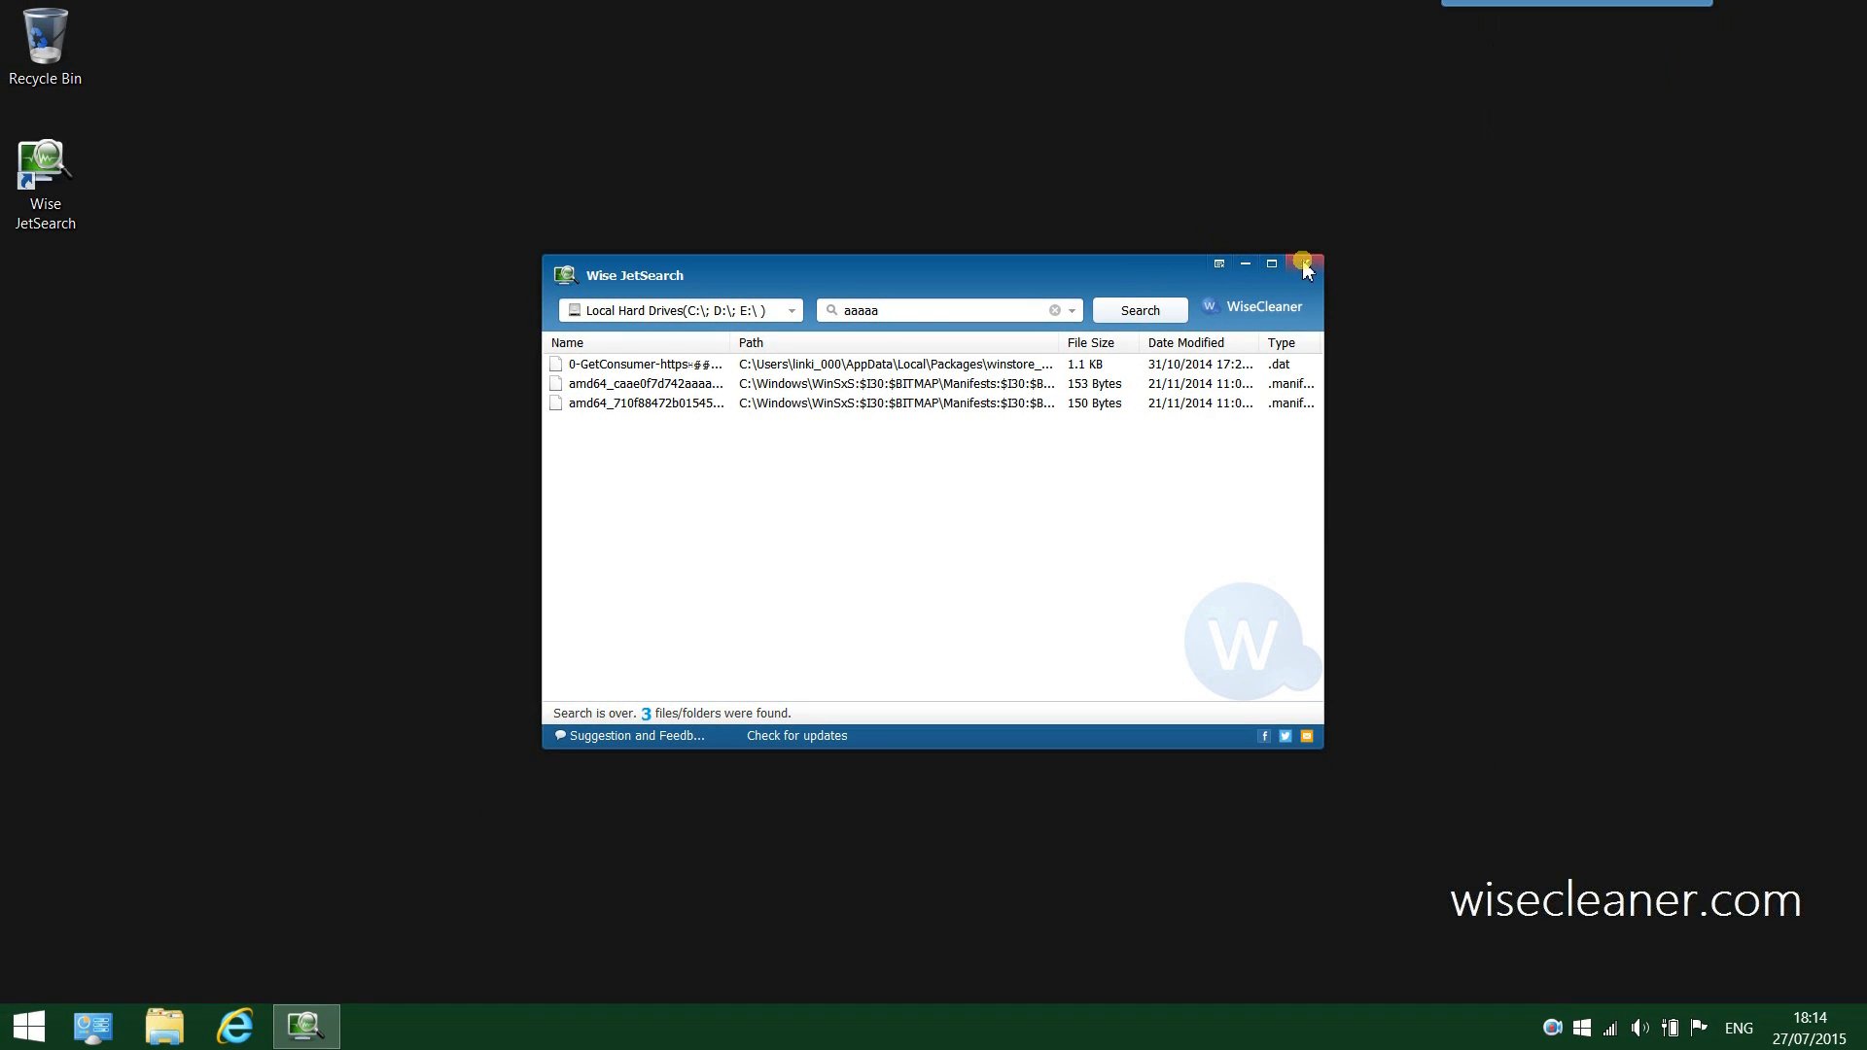
click(1300, 262)
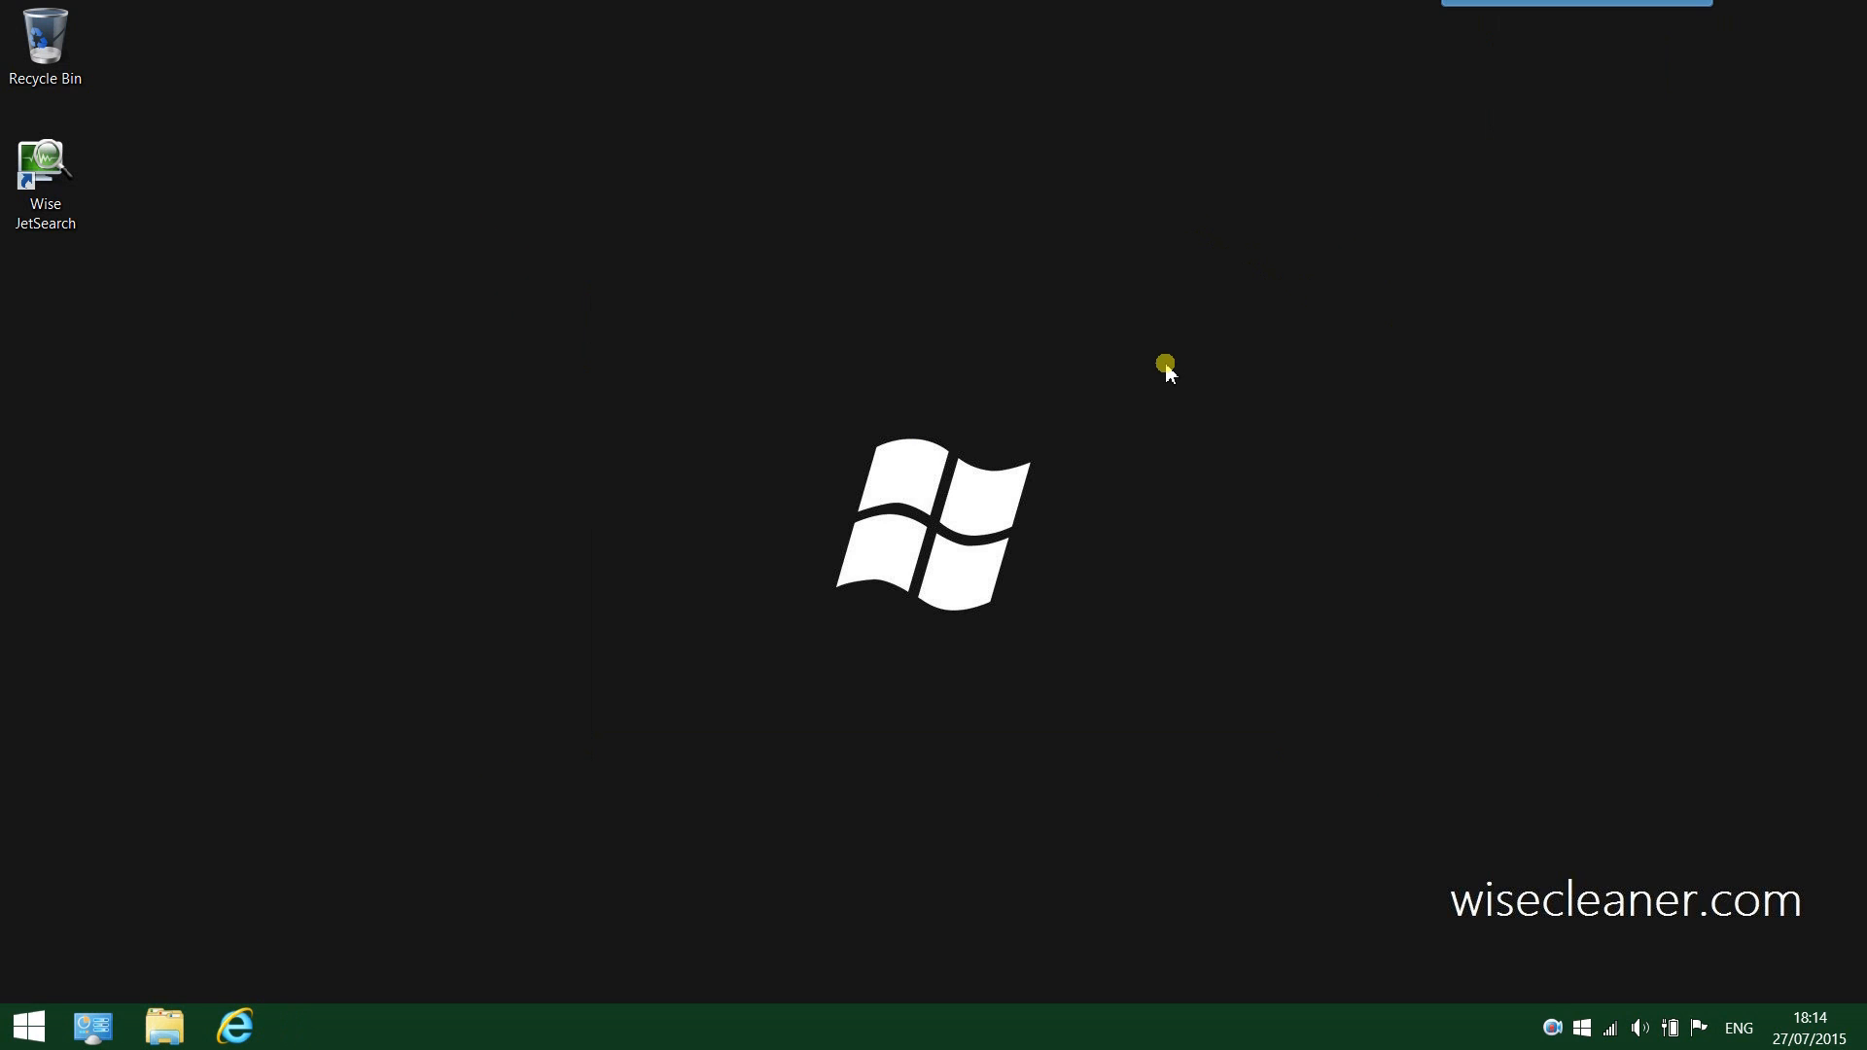